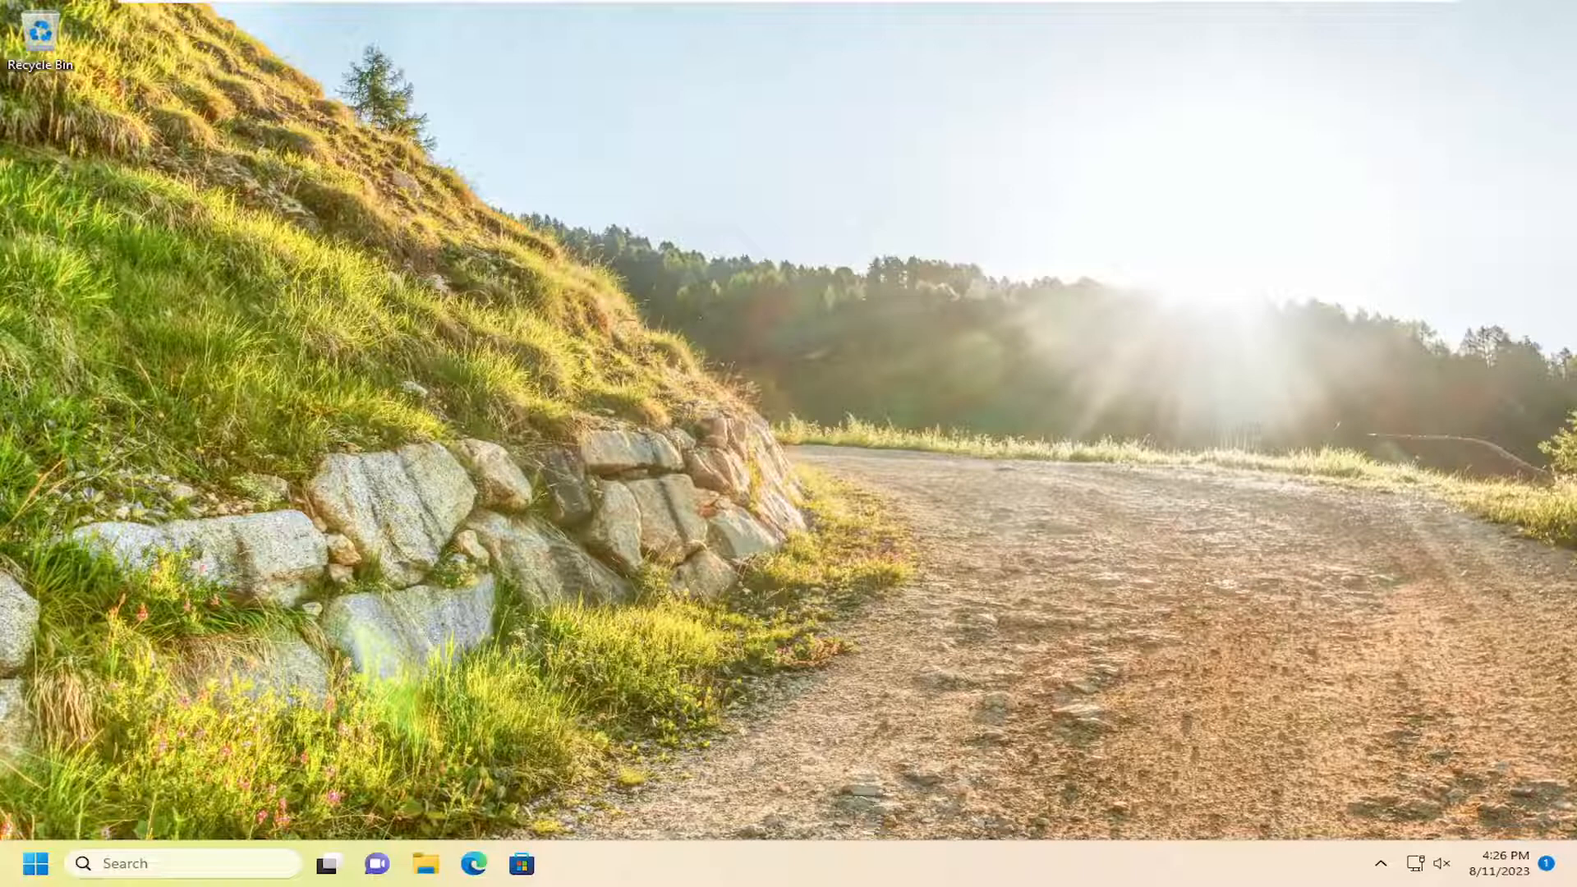
pyautogui.moveTo(765, 452)
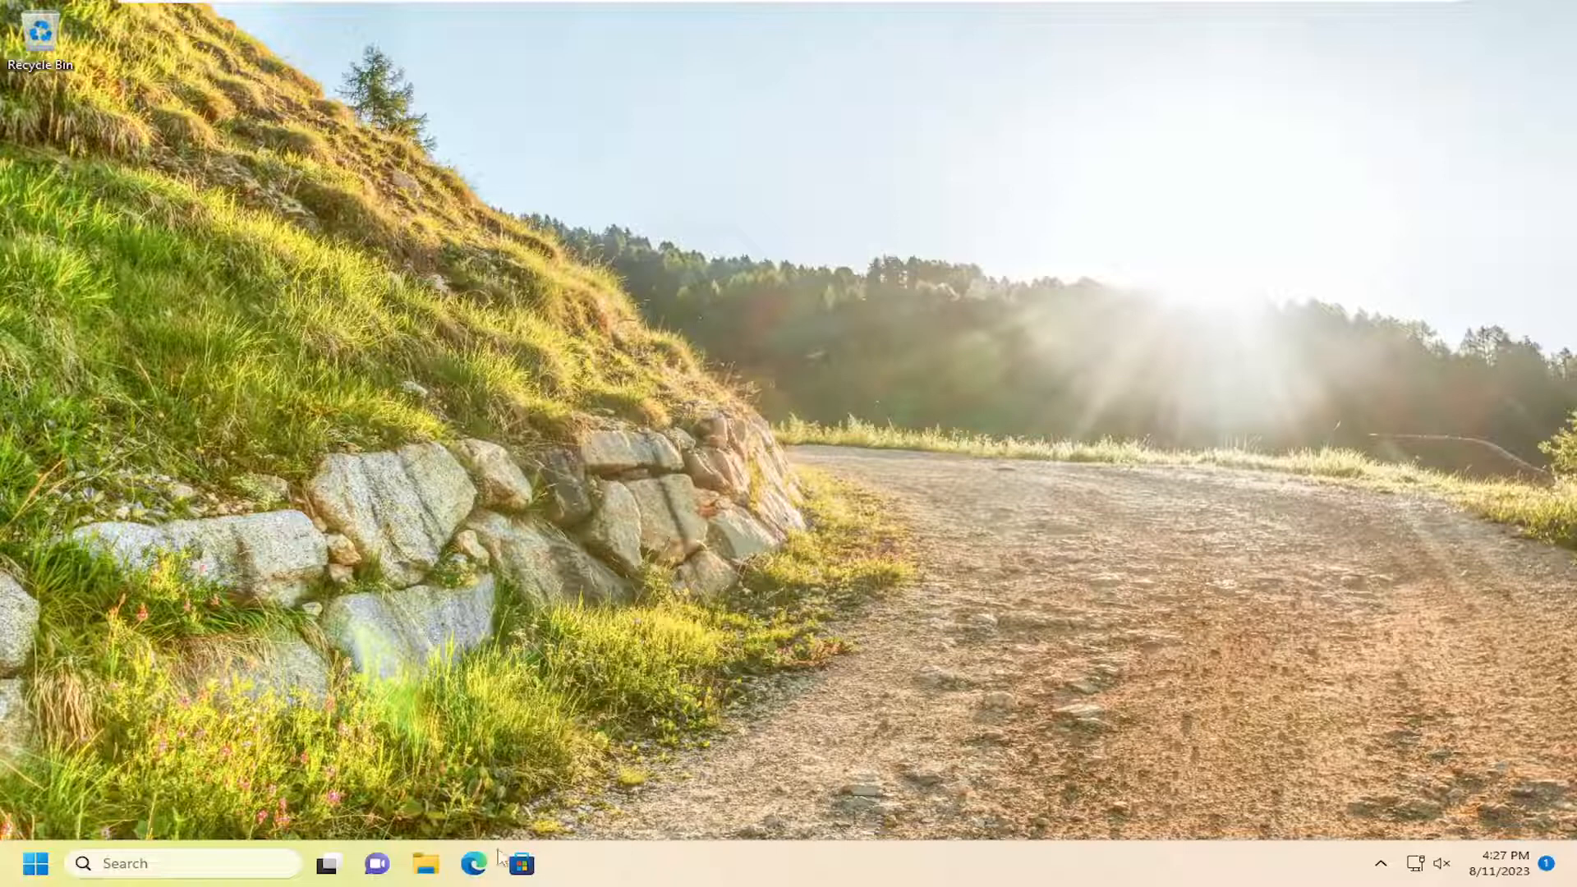
# Open Edge on the Chrome standalone download page and close the Edge promotion popup.
pyautogui.click(473, 863)
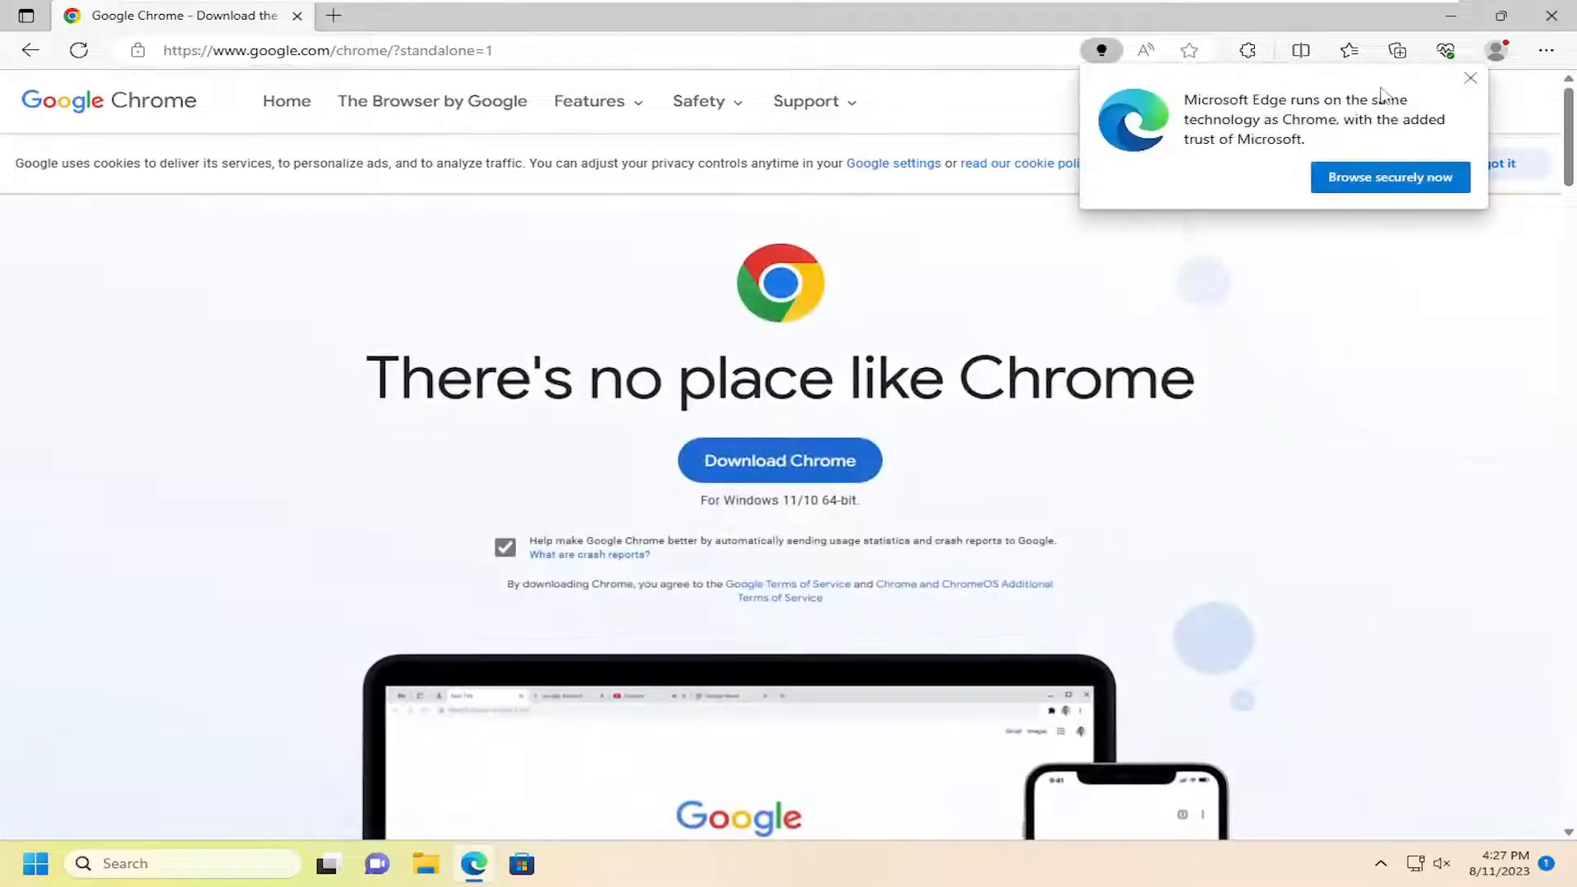
pyautogui.click(1470, 79)
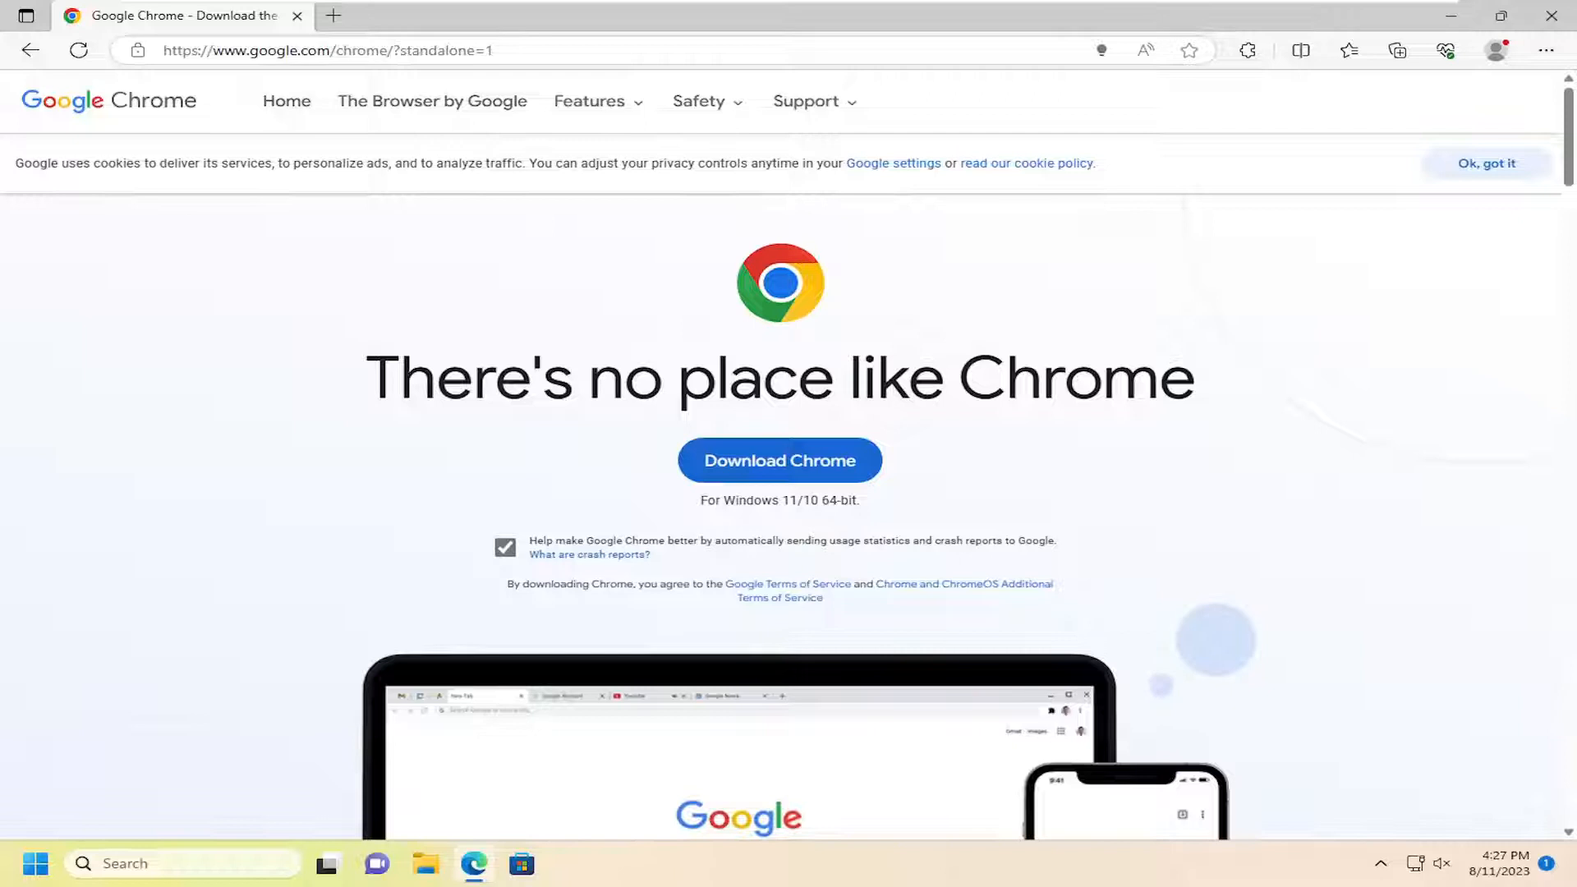
pyautogui.moveTo(794, 473)
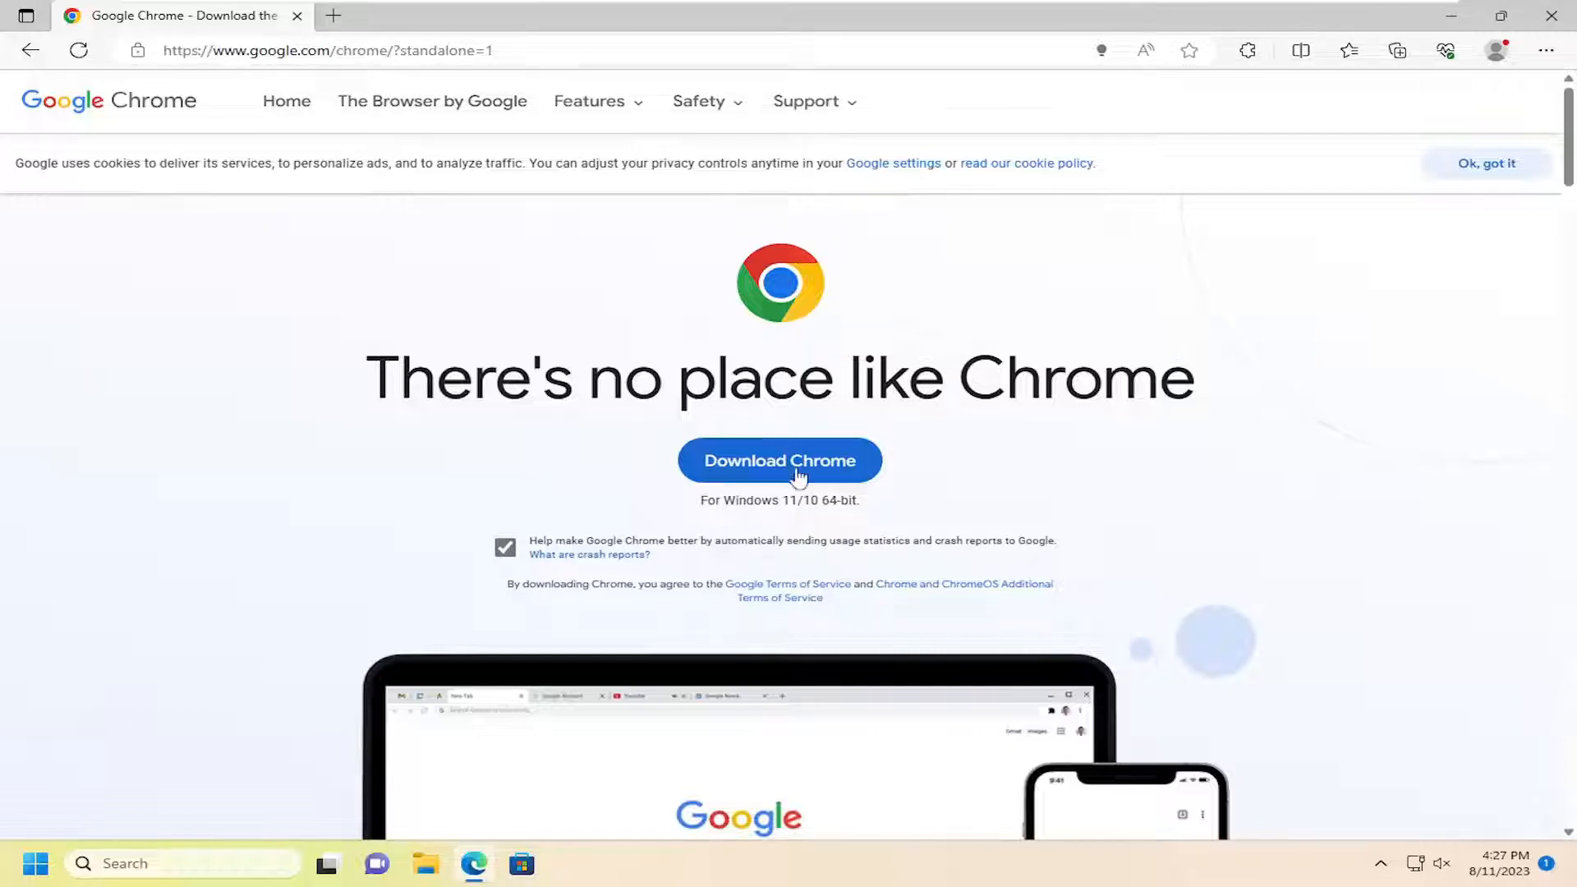
pyautogui.moveTo(516, 543)
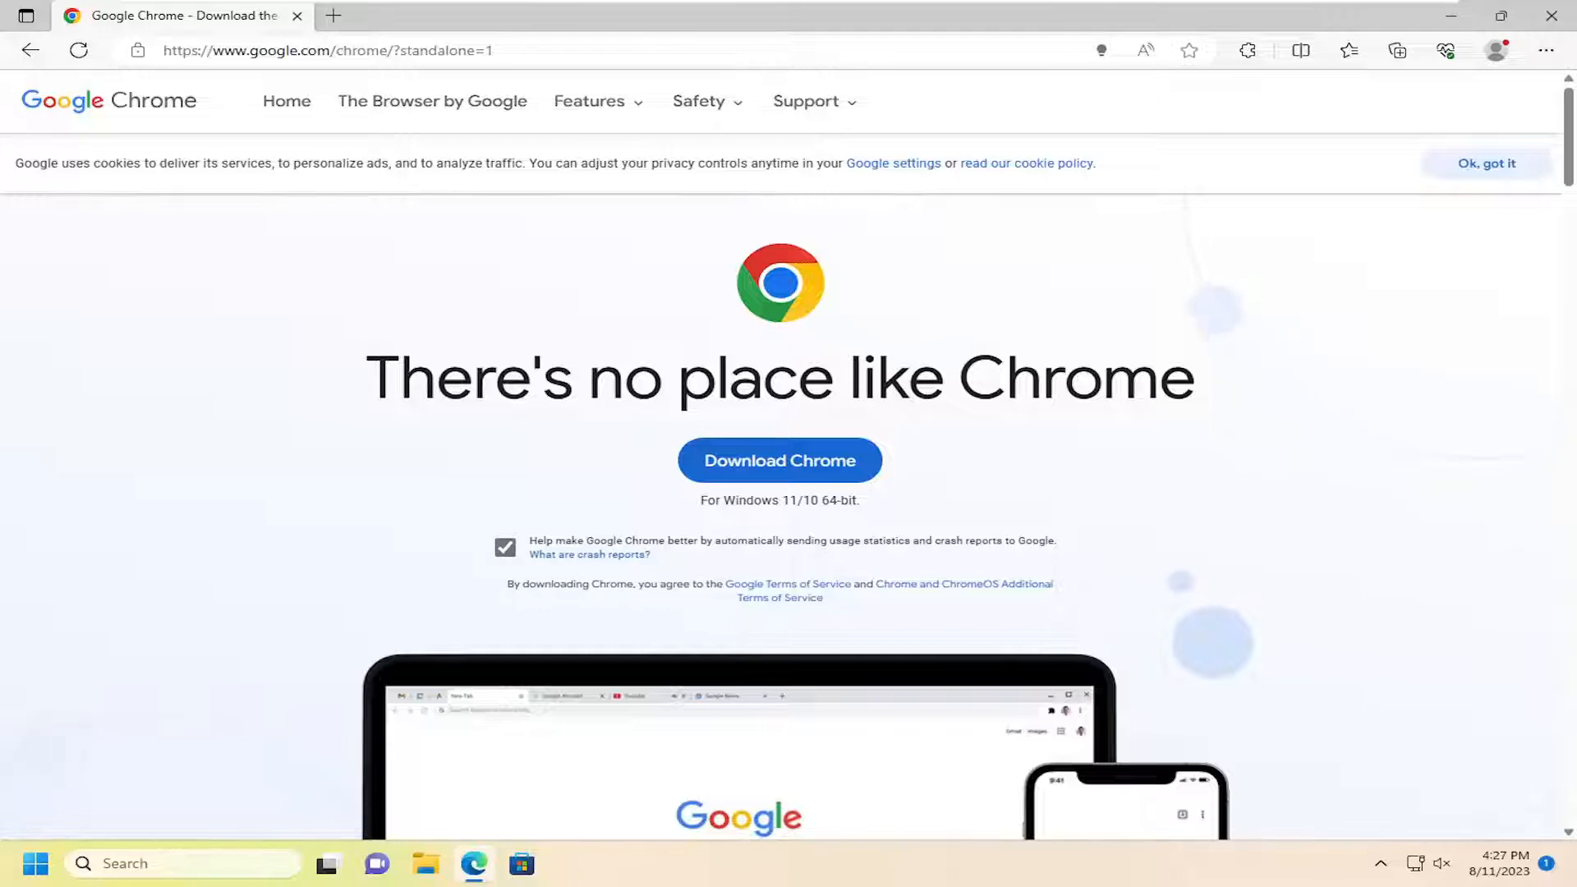
pyautogui.scroll(-3)
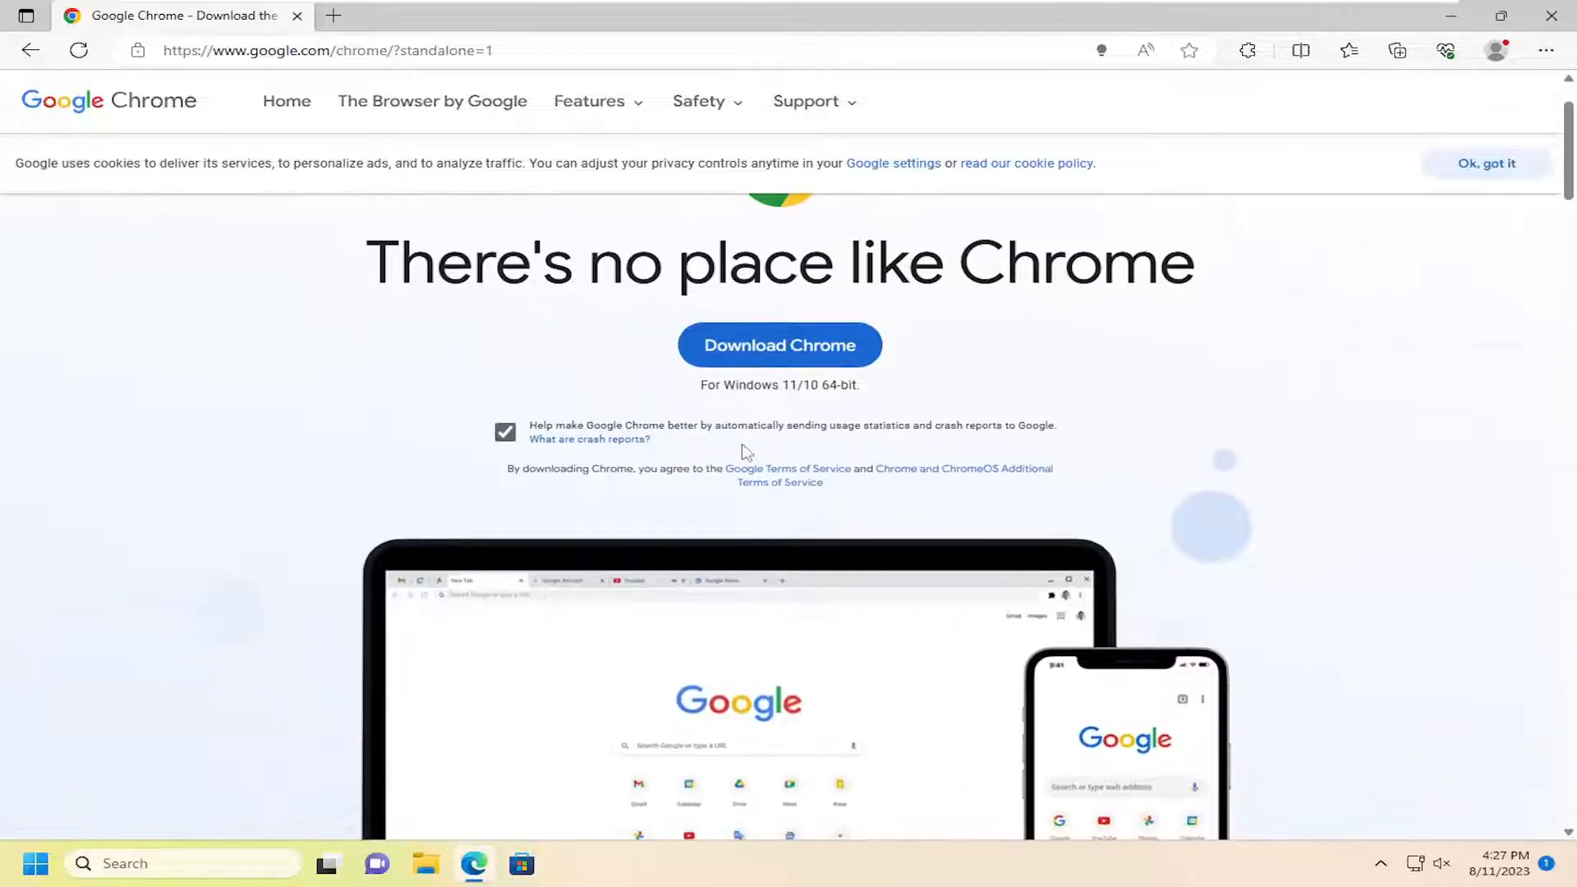
pyautogui.moveTo(86, 100)
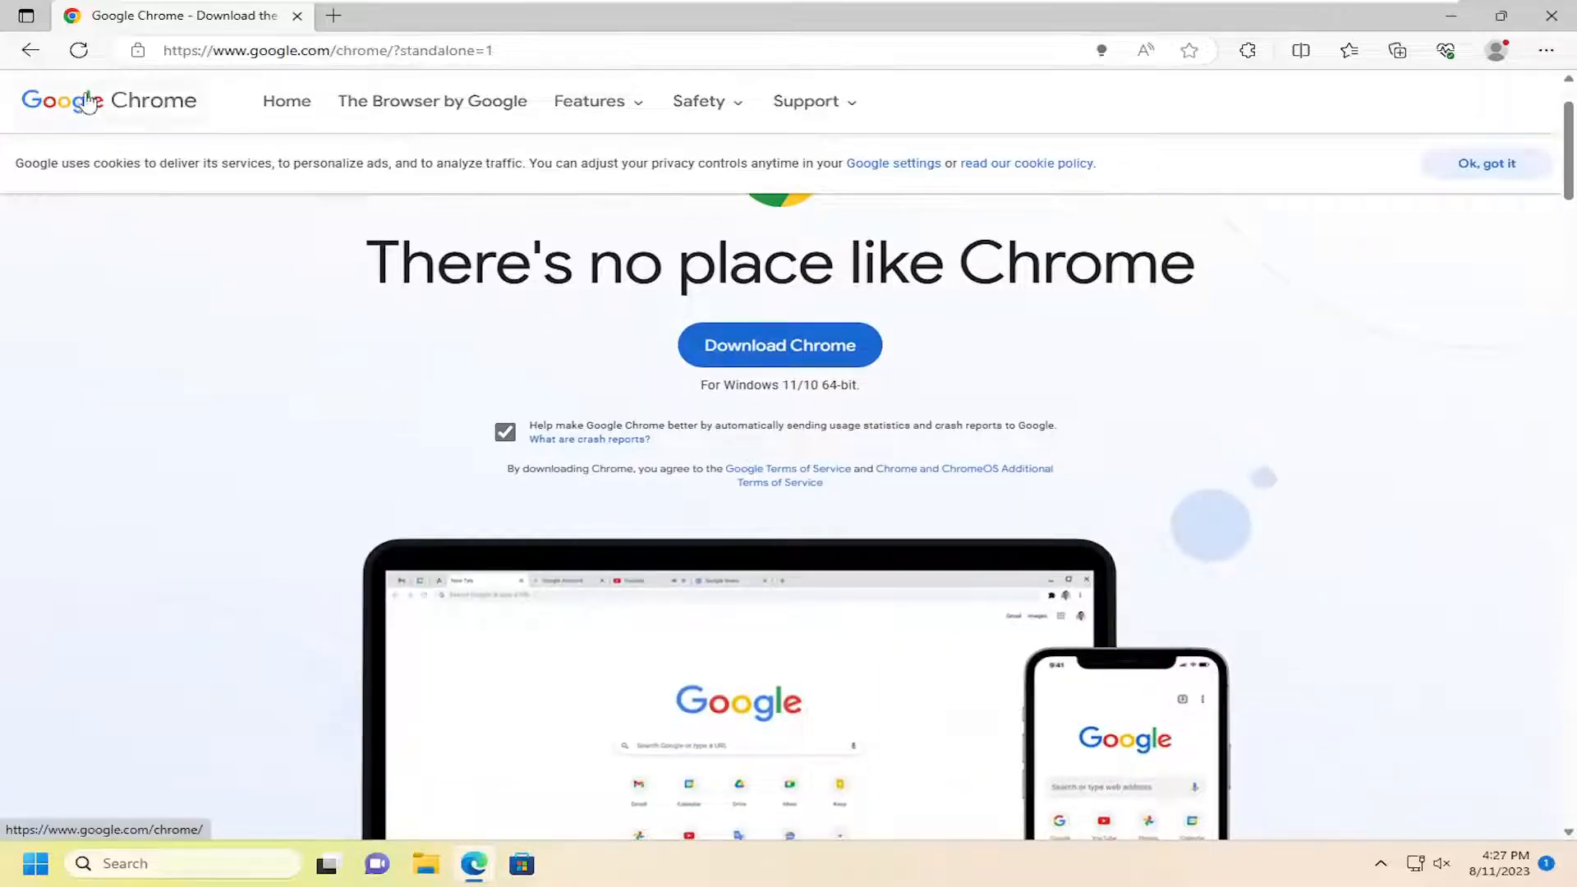
pyautogui.moveTo(121, 102)
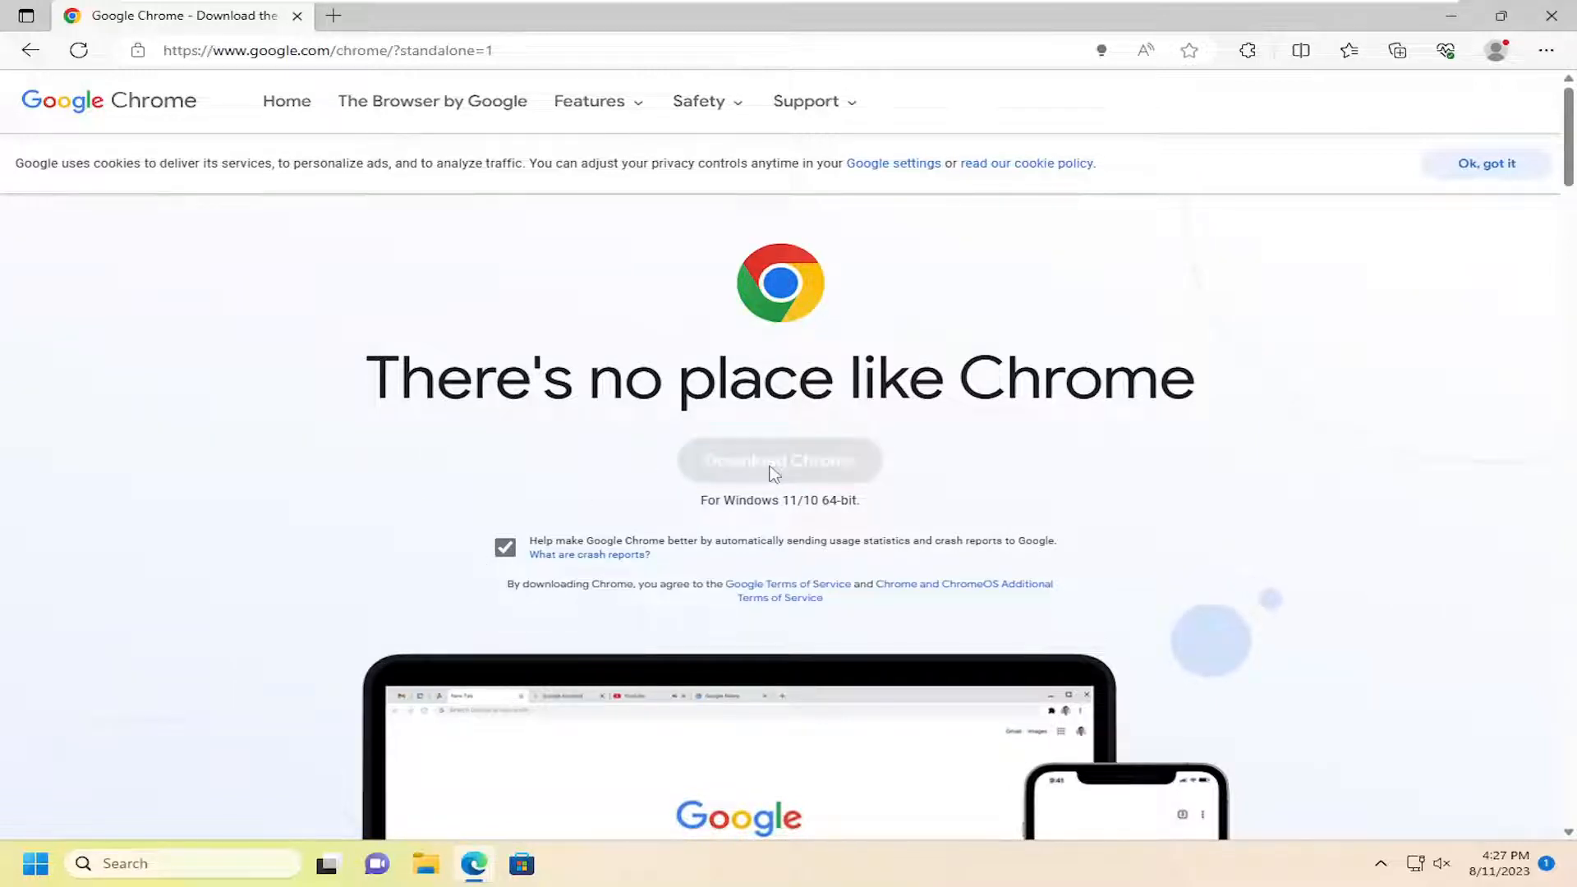
# Download ChromeStandaloneSetup64 and run it from the Downloads panel.
pyautogui.click(779, 461)
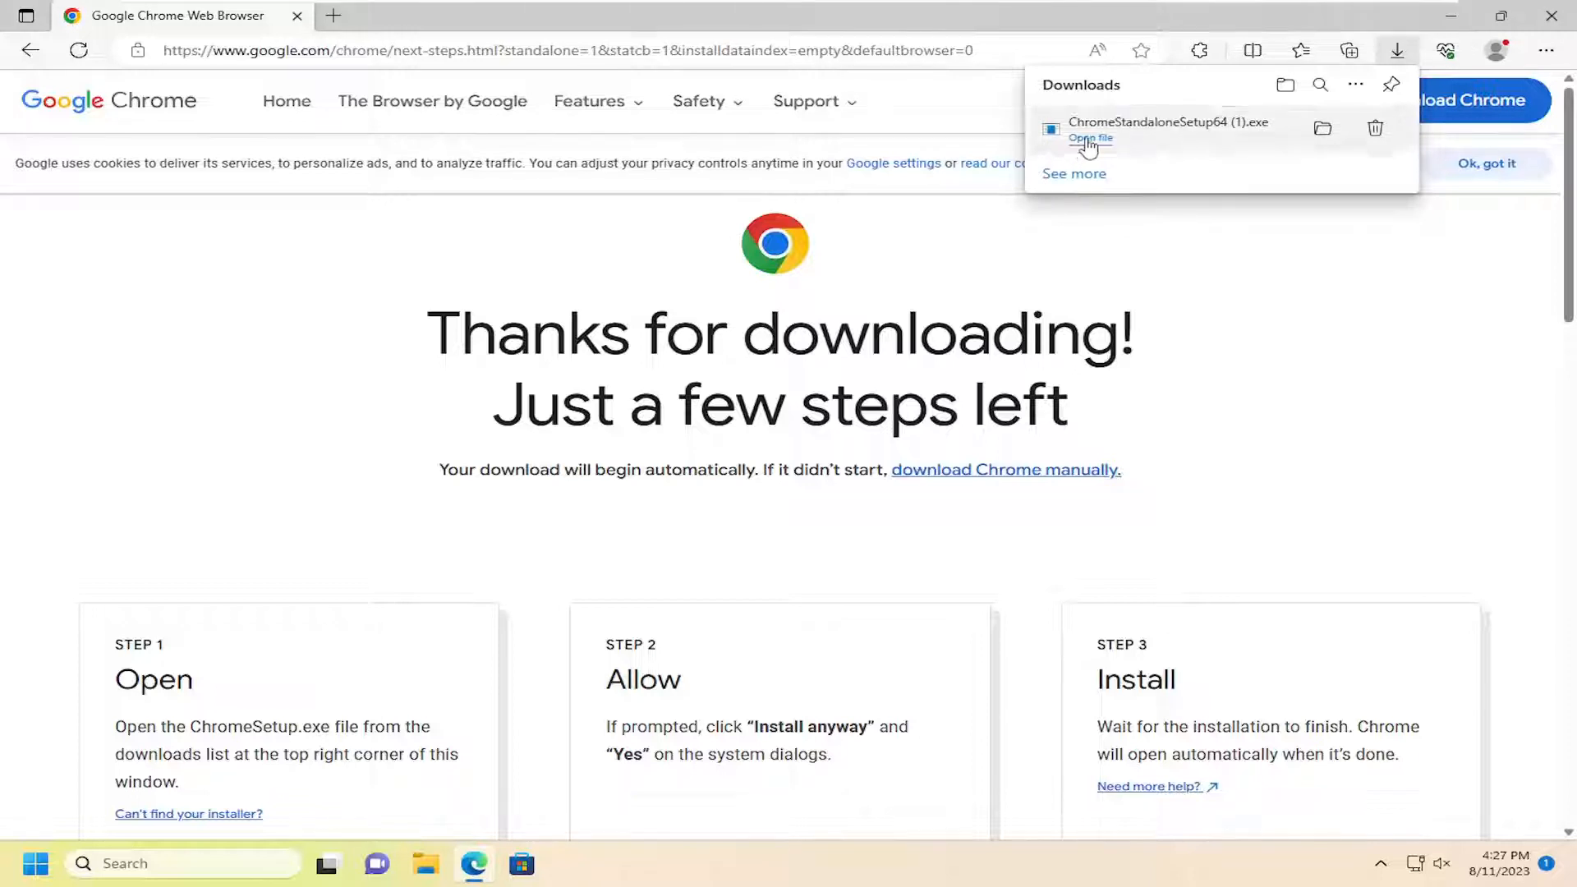
pyautogui.click(1089, 138)
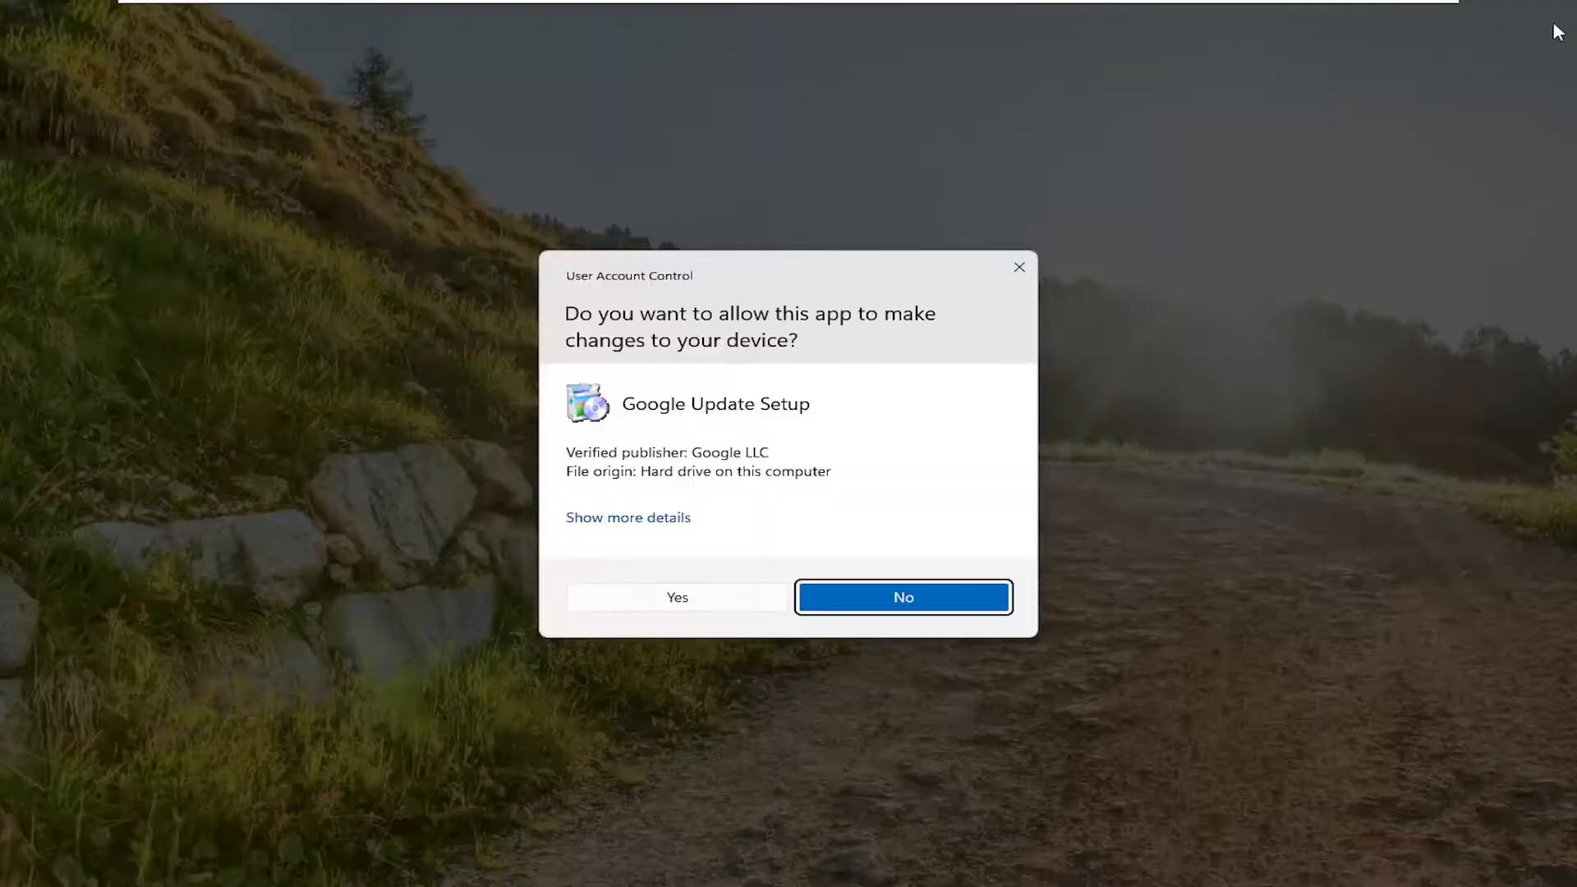
# Approve the Google Update Setup permission prompt and close the window opened after installation.
pyautogui.click(676, 596)
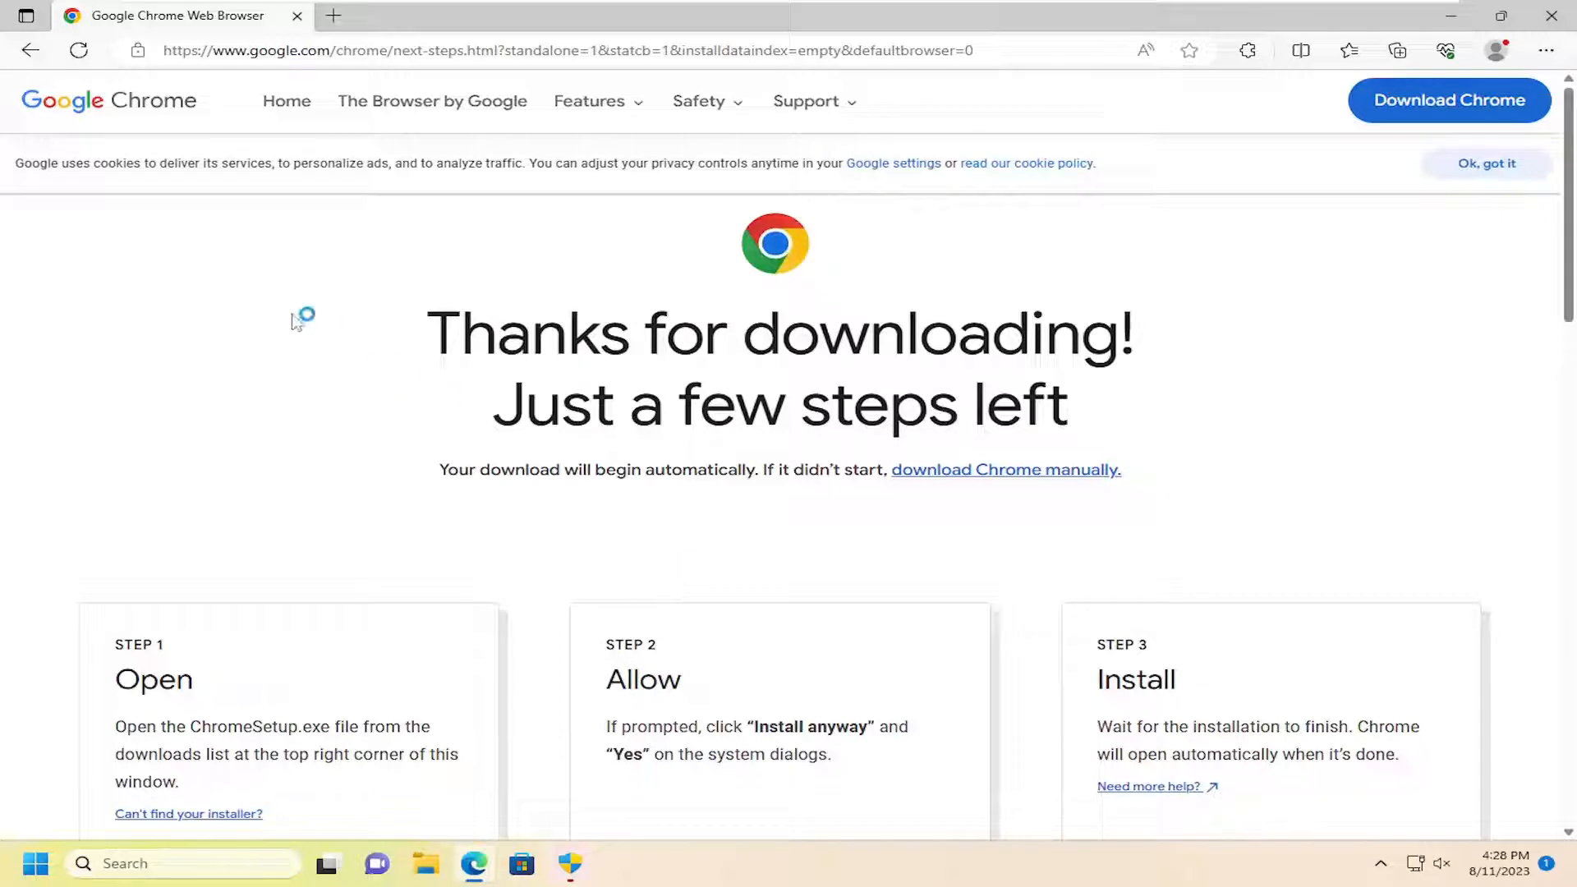
pyautogui.moveTo(433, 418)
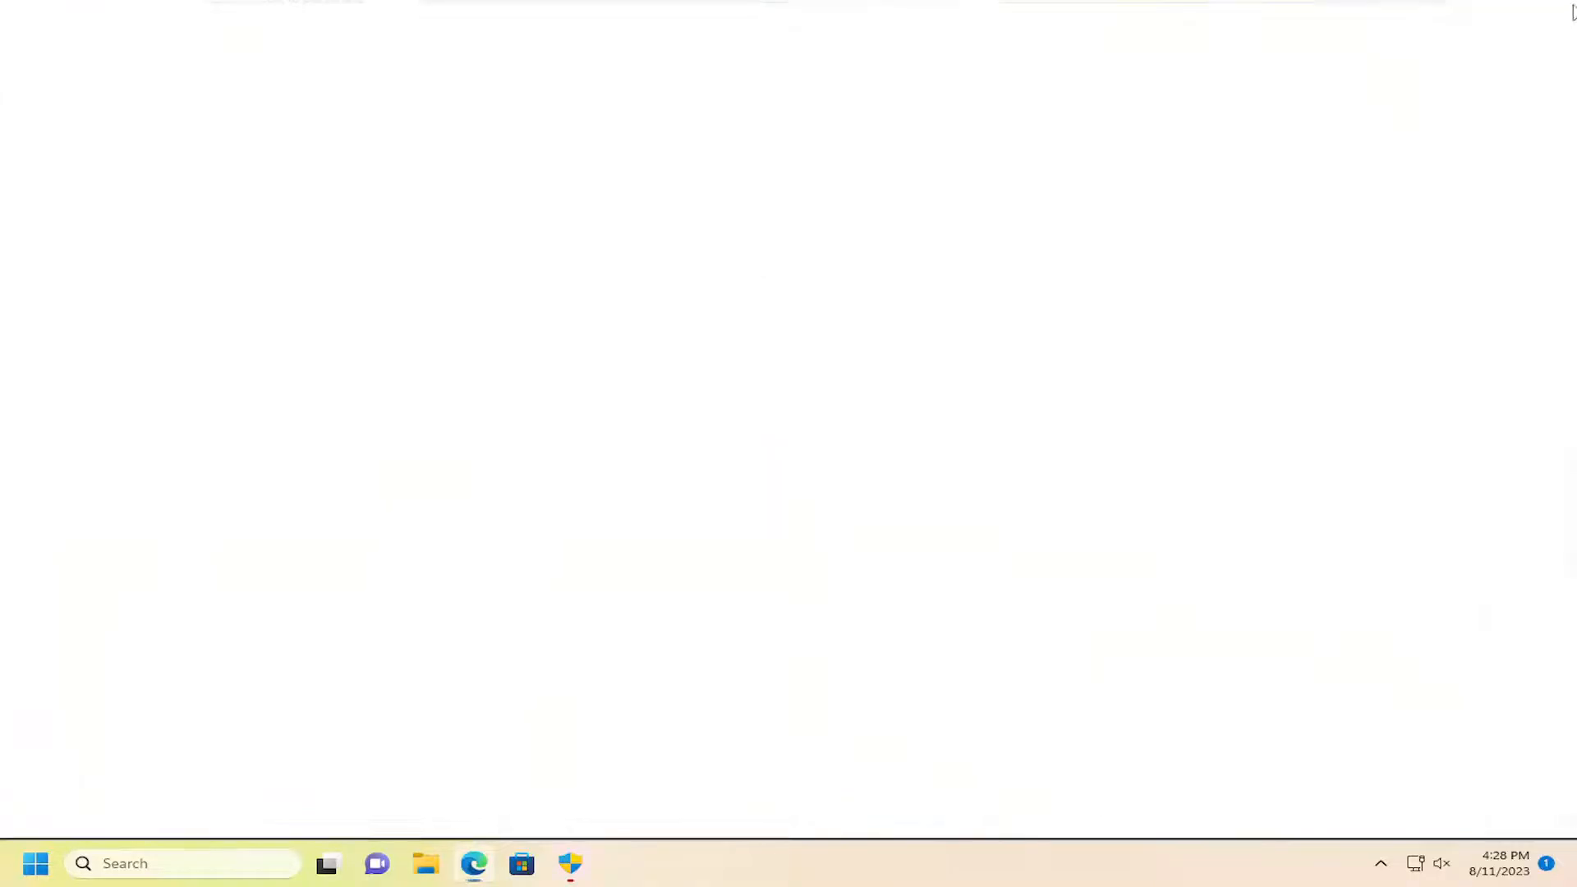
pyautogui.click(474, 863)
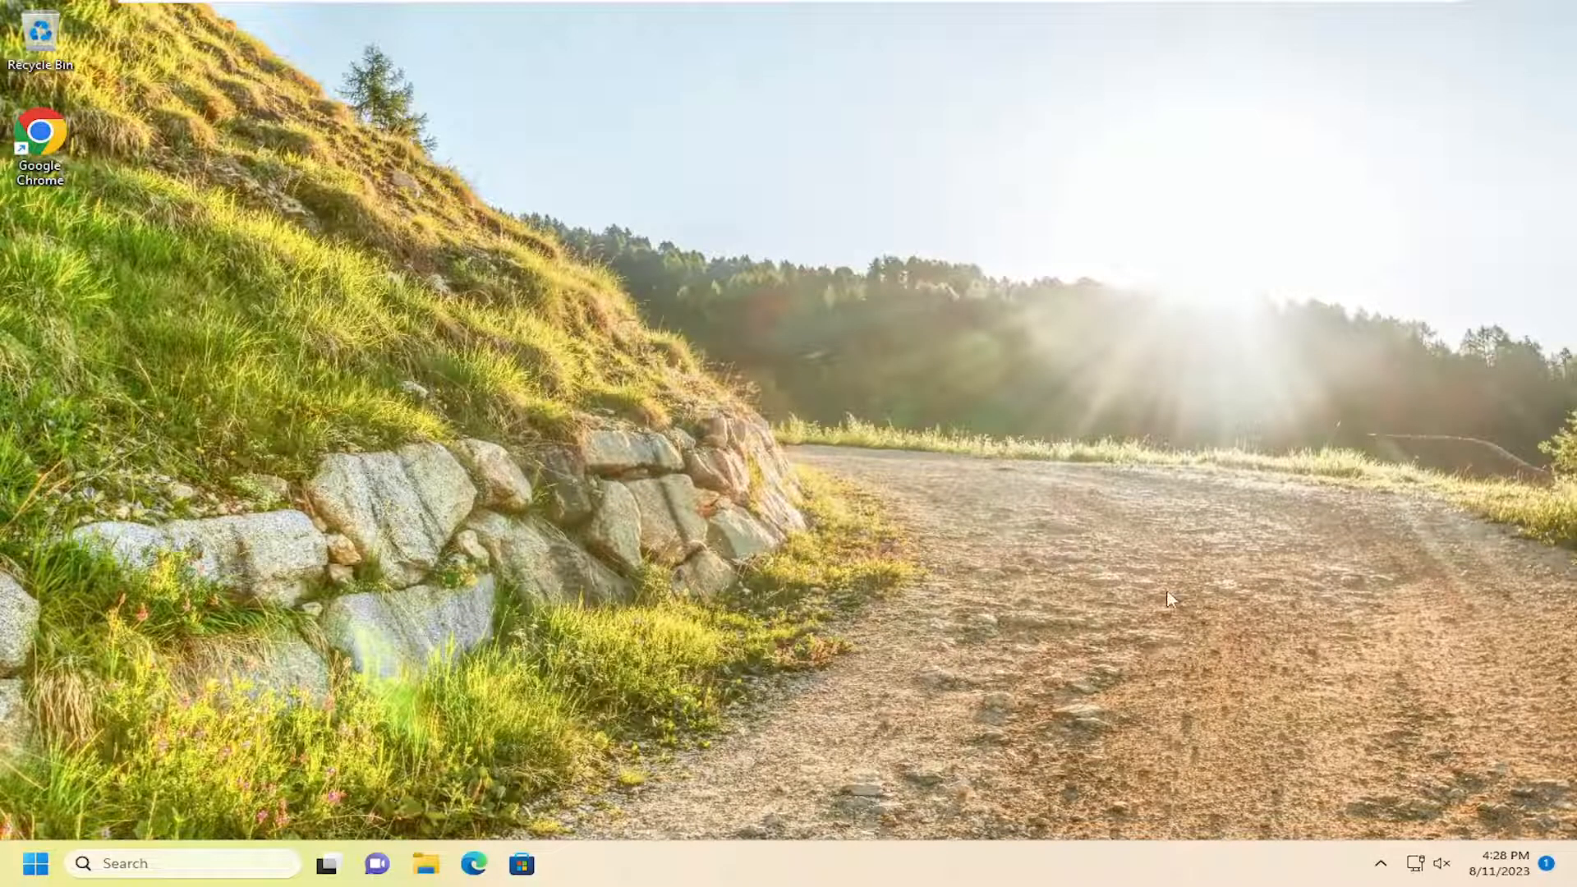
# Search the taskbar for 'settings' to launch the Settings app.
pyautogui.click(184, 863)
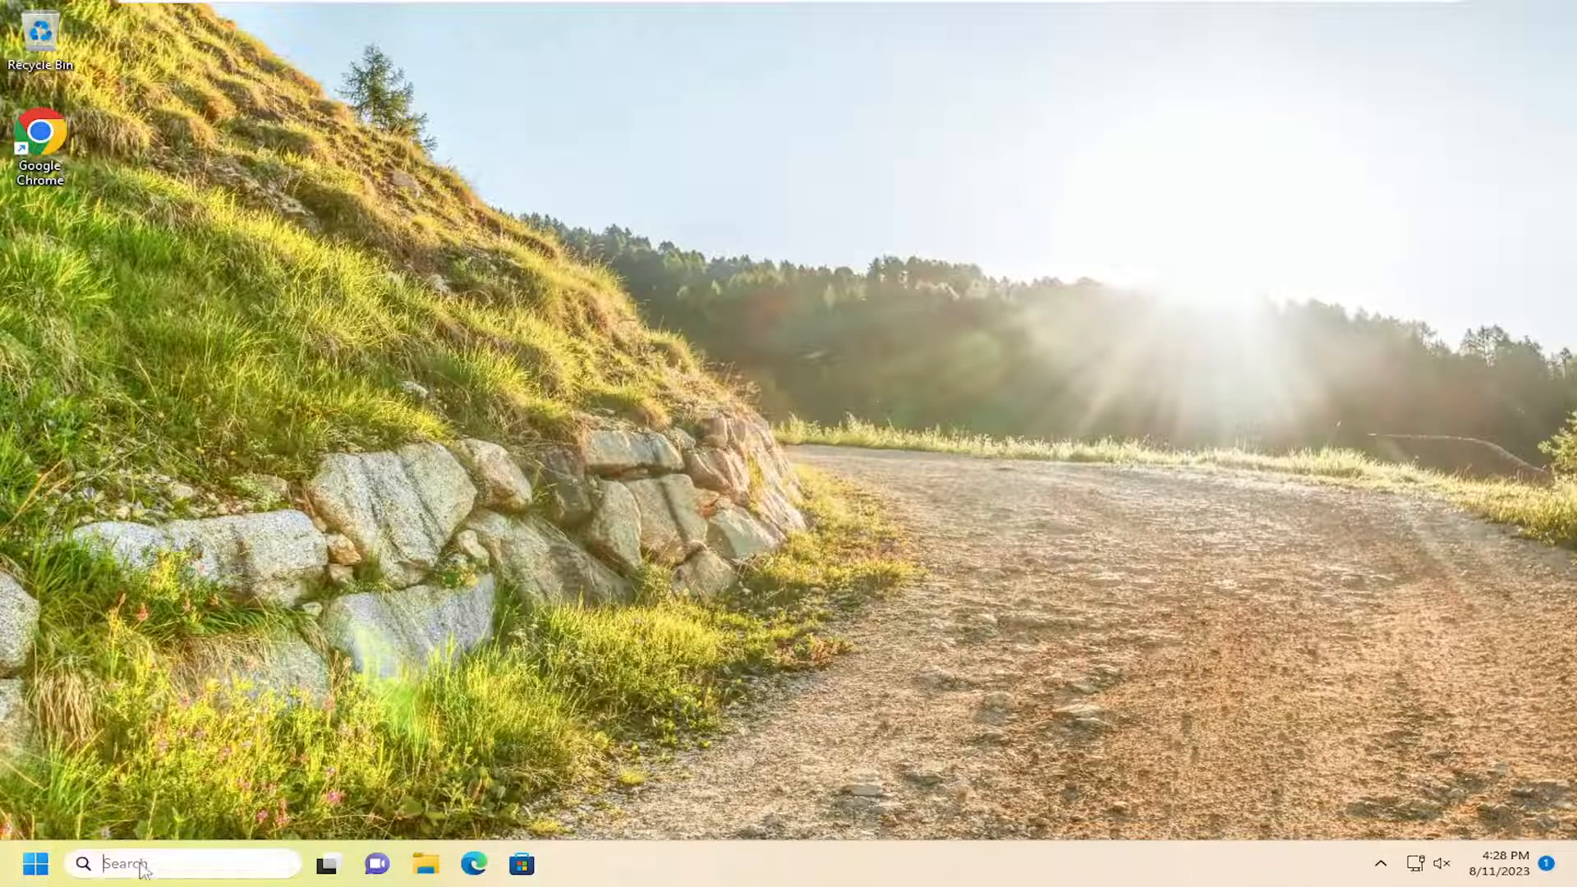
pyautogui.write('settings')
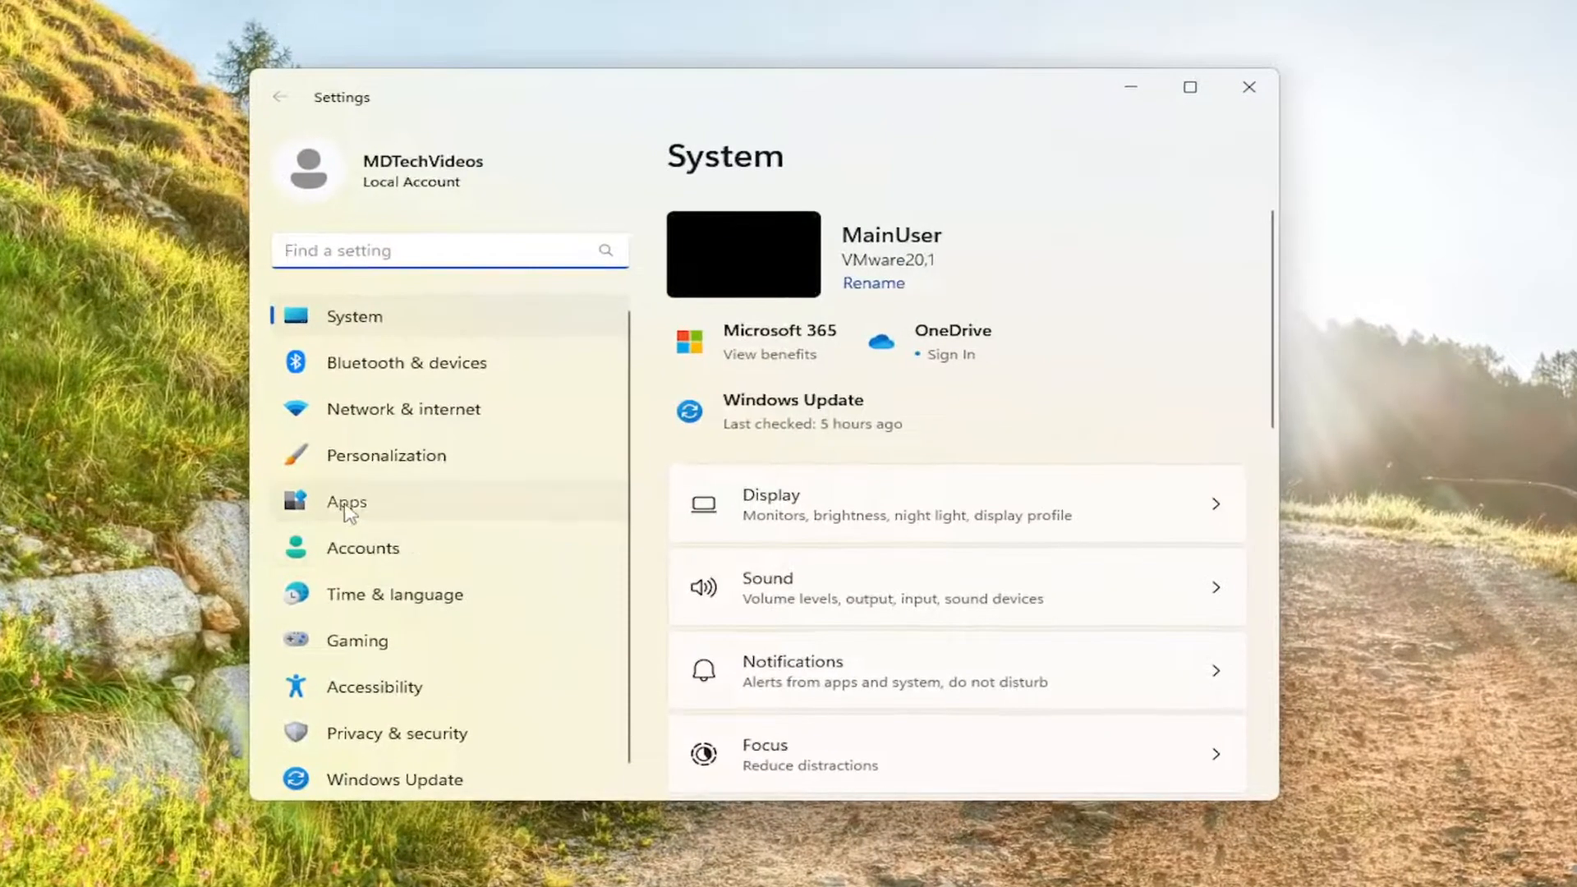
# Filter Installed apps by 'edge', choose Modify for Microsoft Edge, and approve the prompt.
pyautogui.click(346, 502)
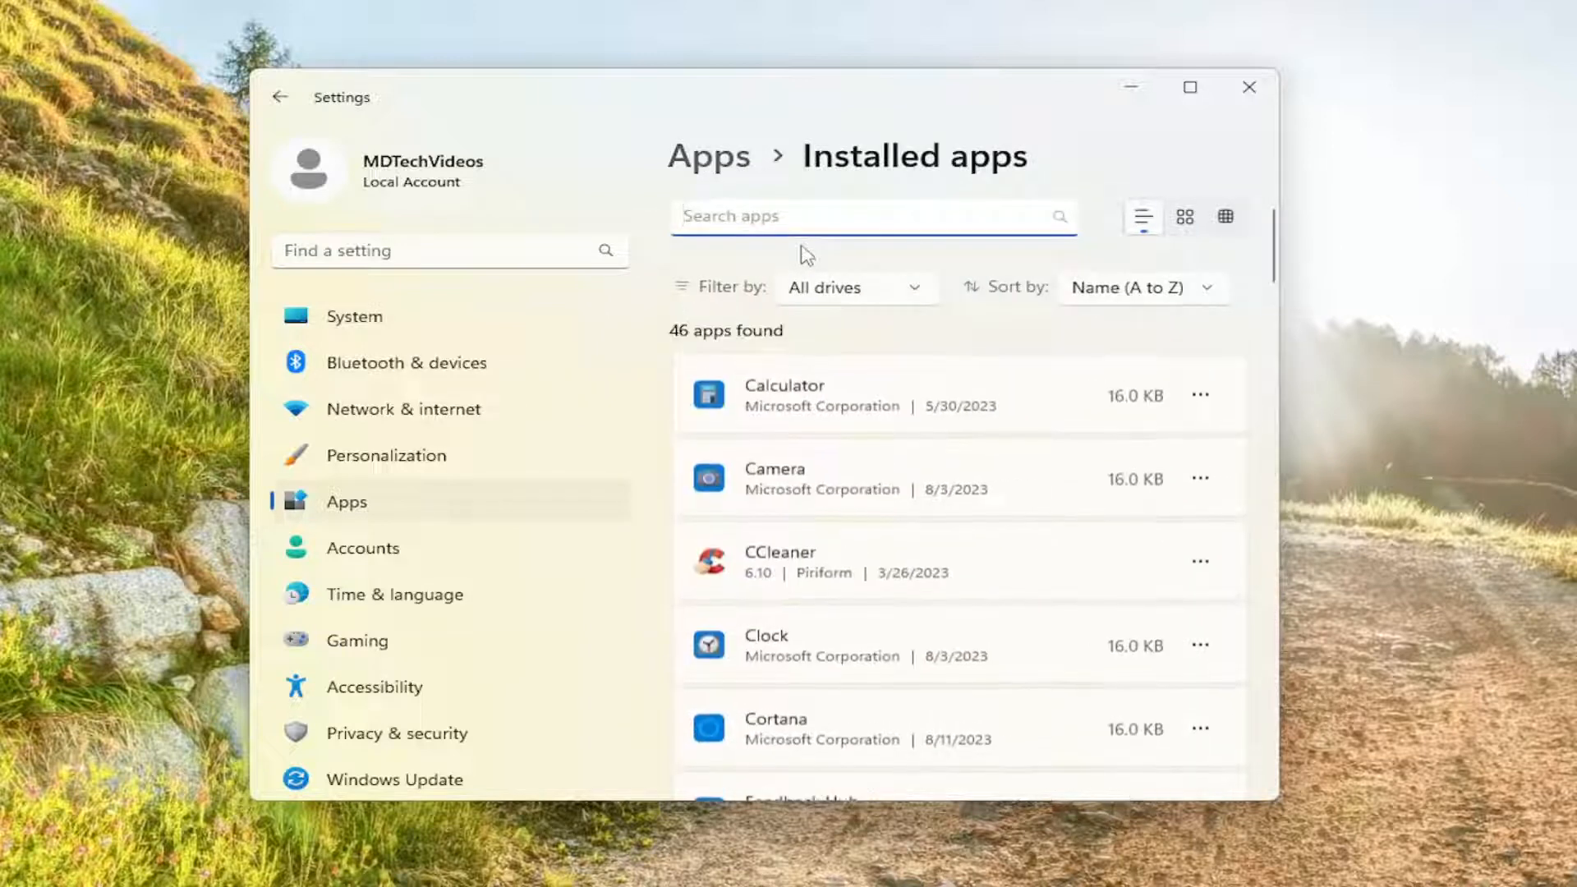
pyautogui.write('edge')
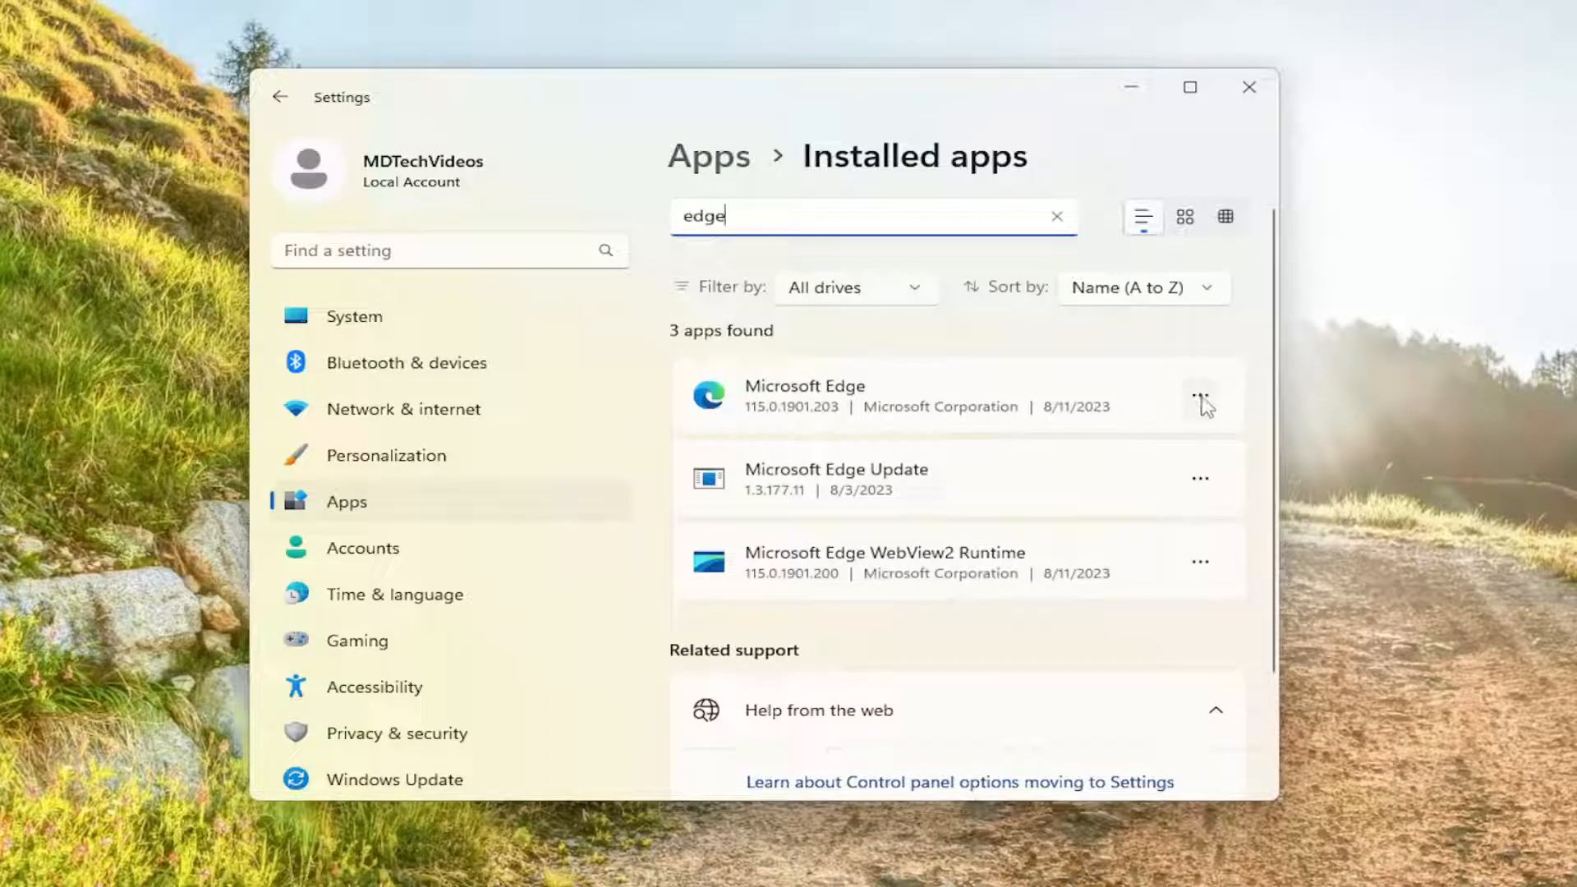
pyautogui.click(1200, 395)
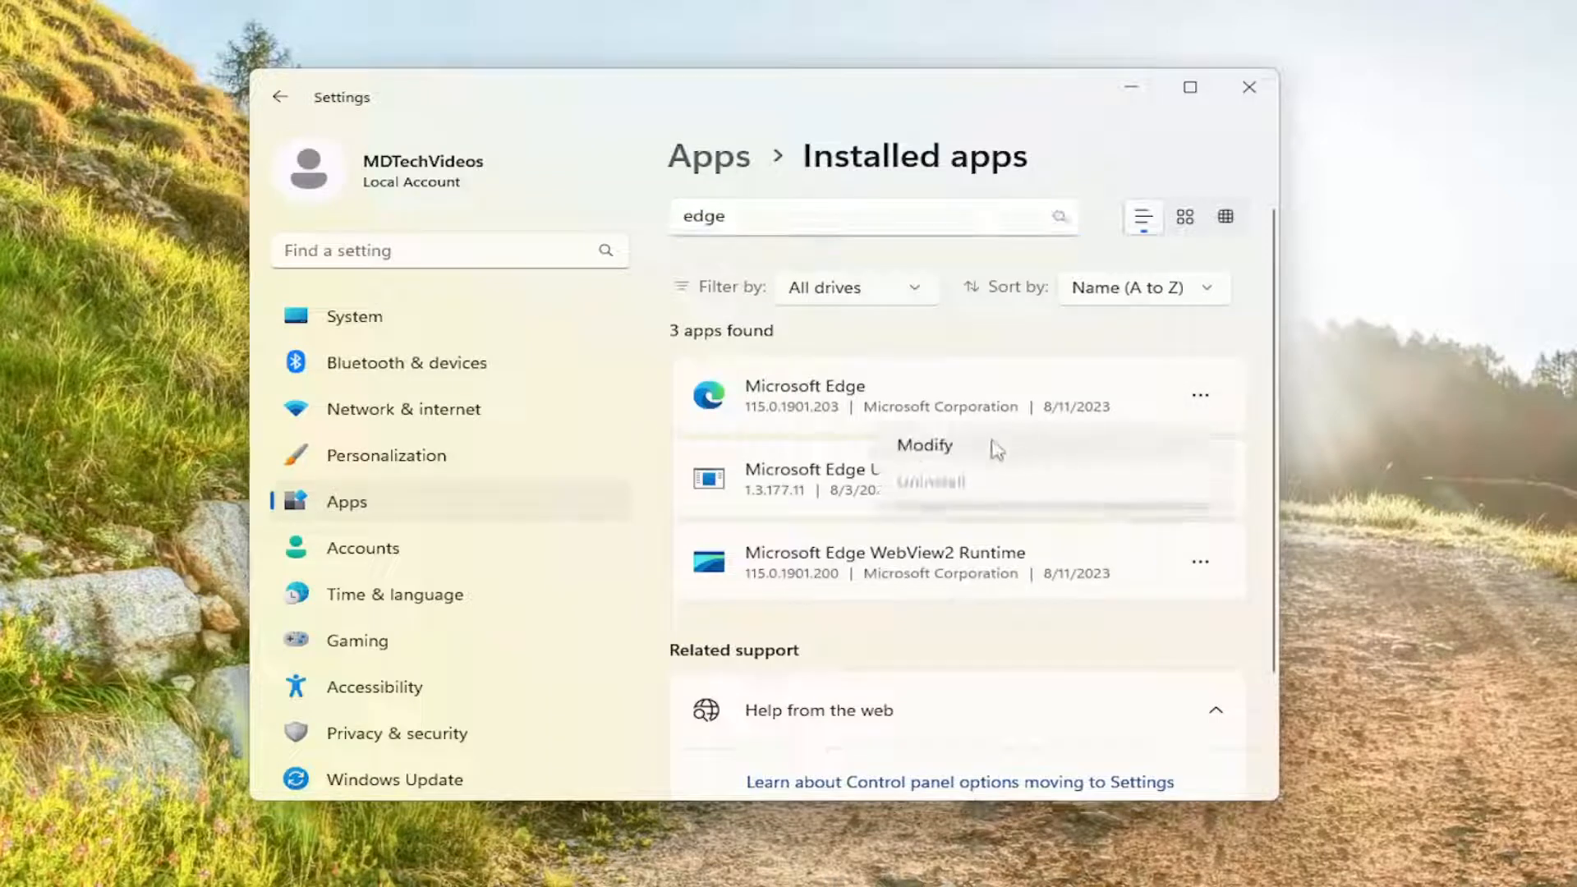
pyautogui.click(923, 446)
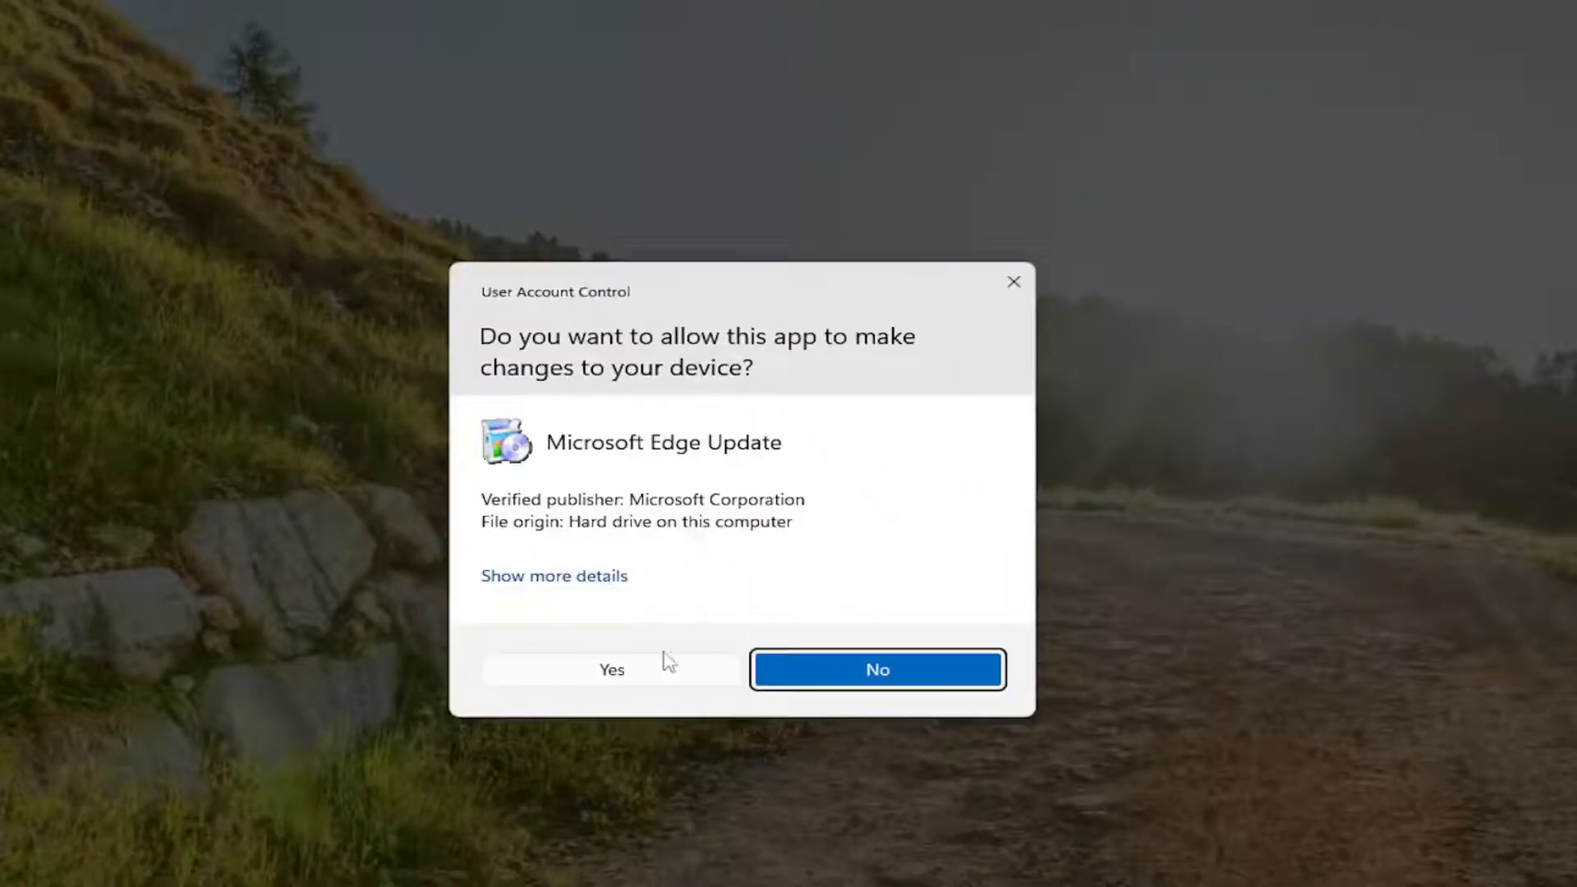
pyautogui.moveTo(624, 676)
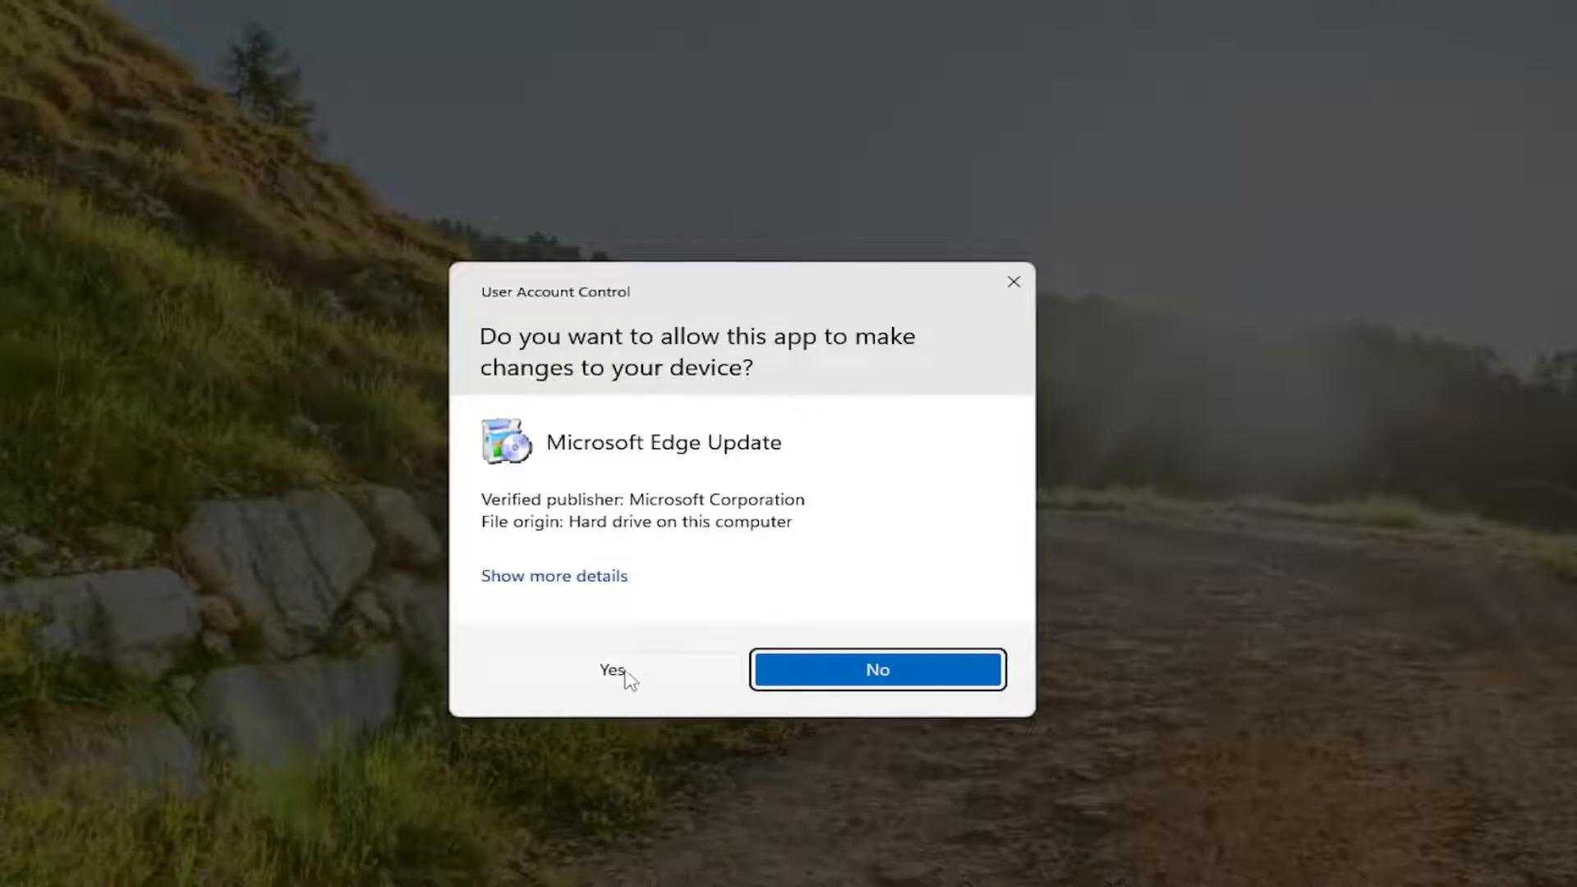
pyautogui.click(611, 670)
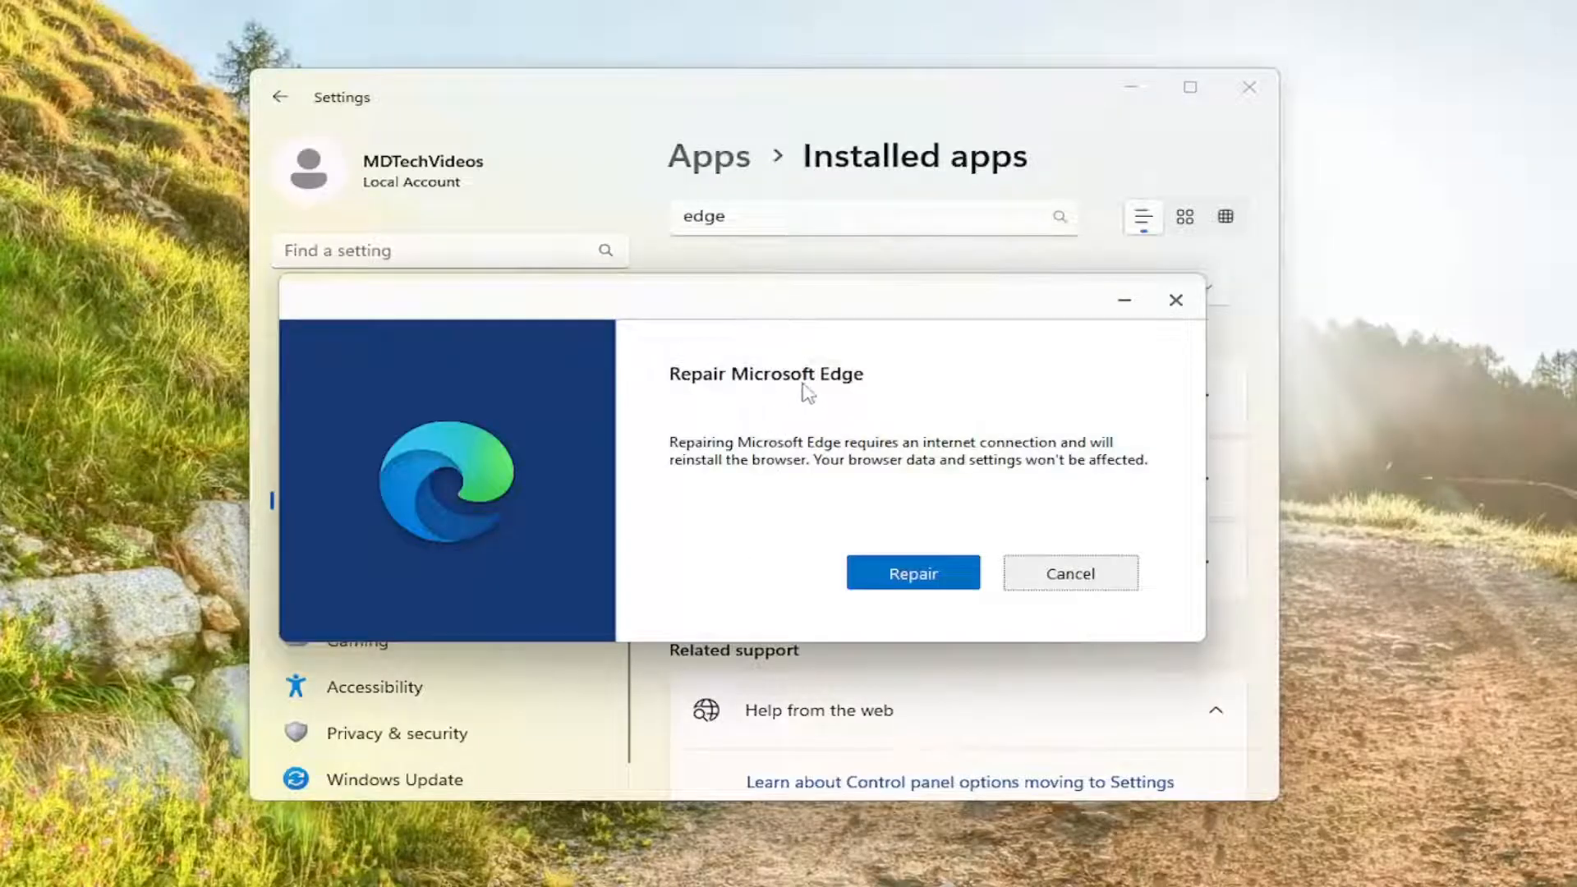
pyautogui.moveTo(770, 476)
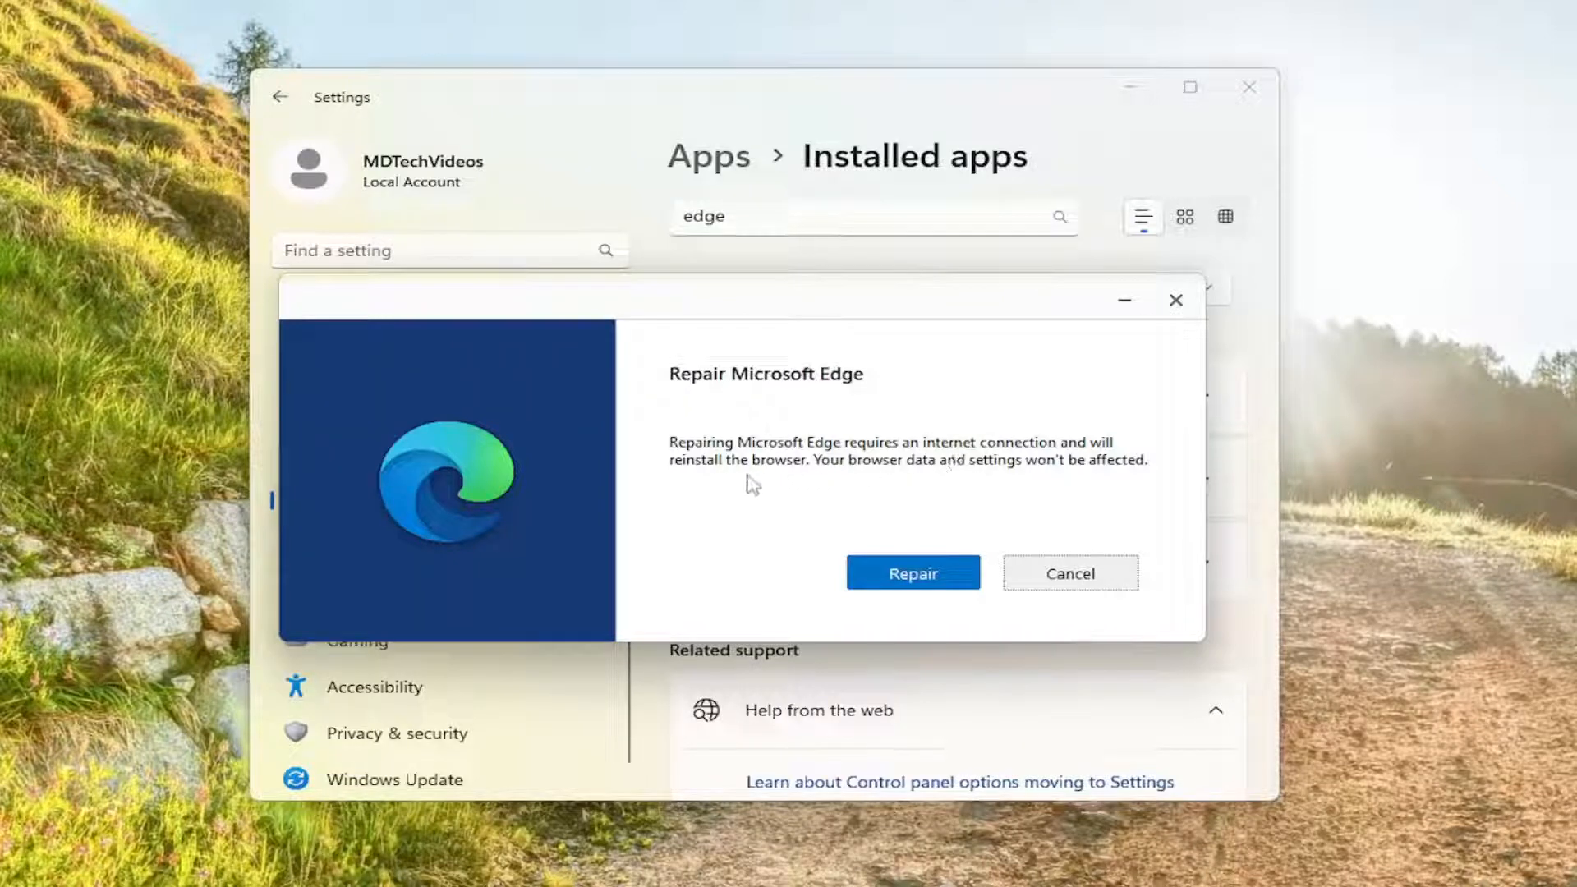
pyautogui.moveTo(867, 480)
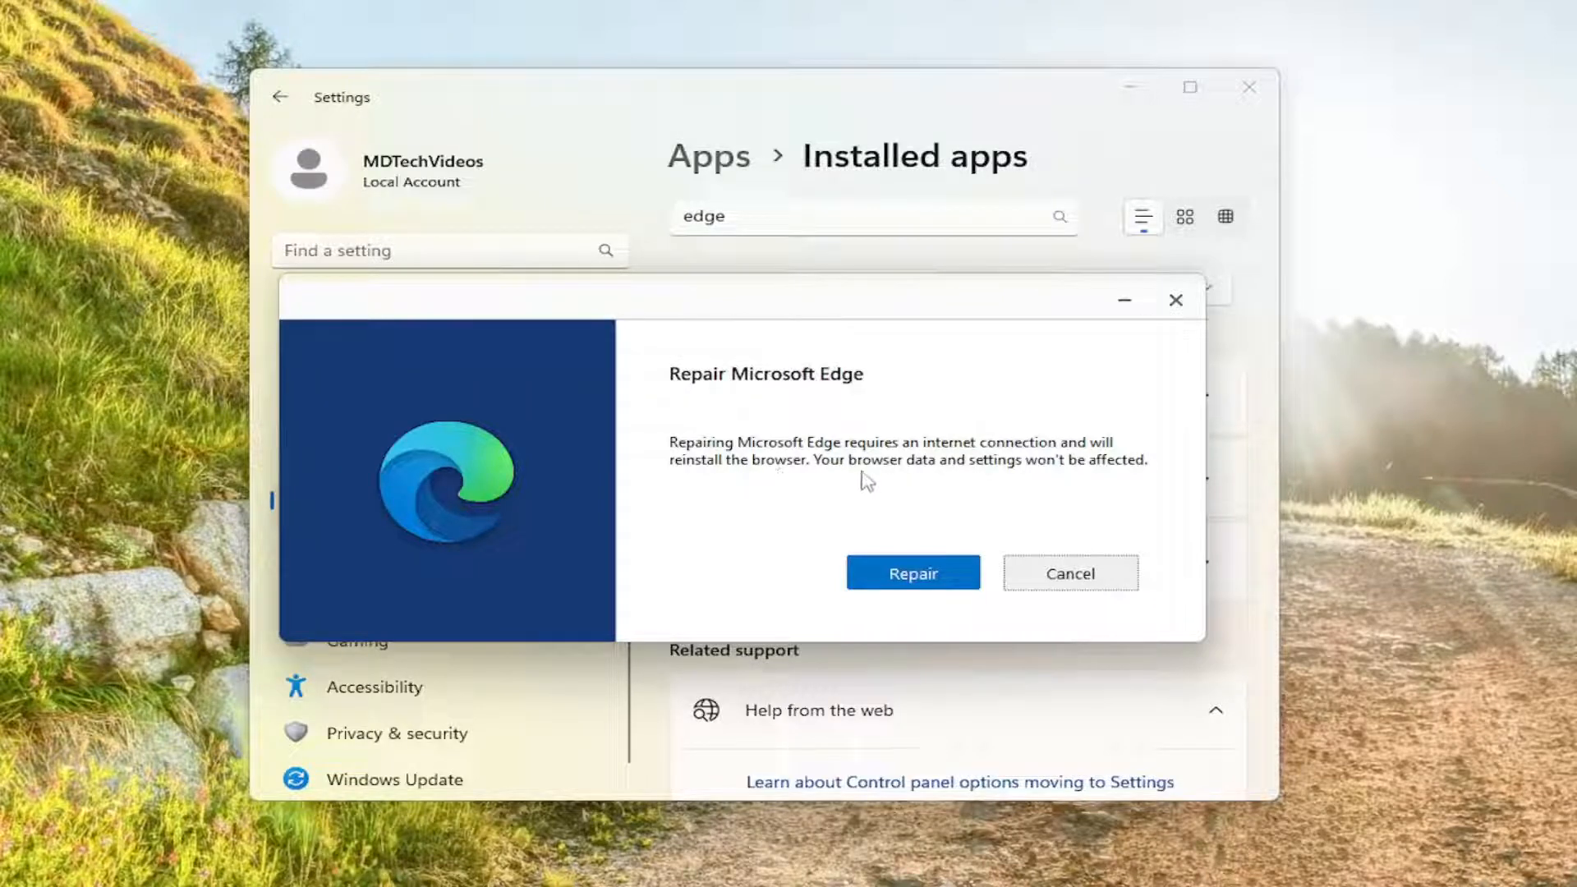
pyautogui.moveTo(1164, 458)
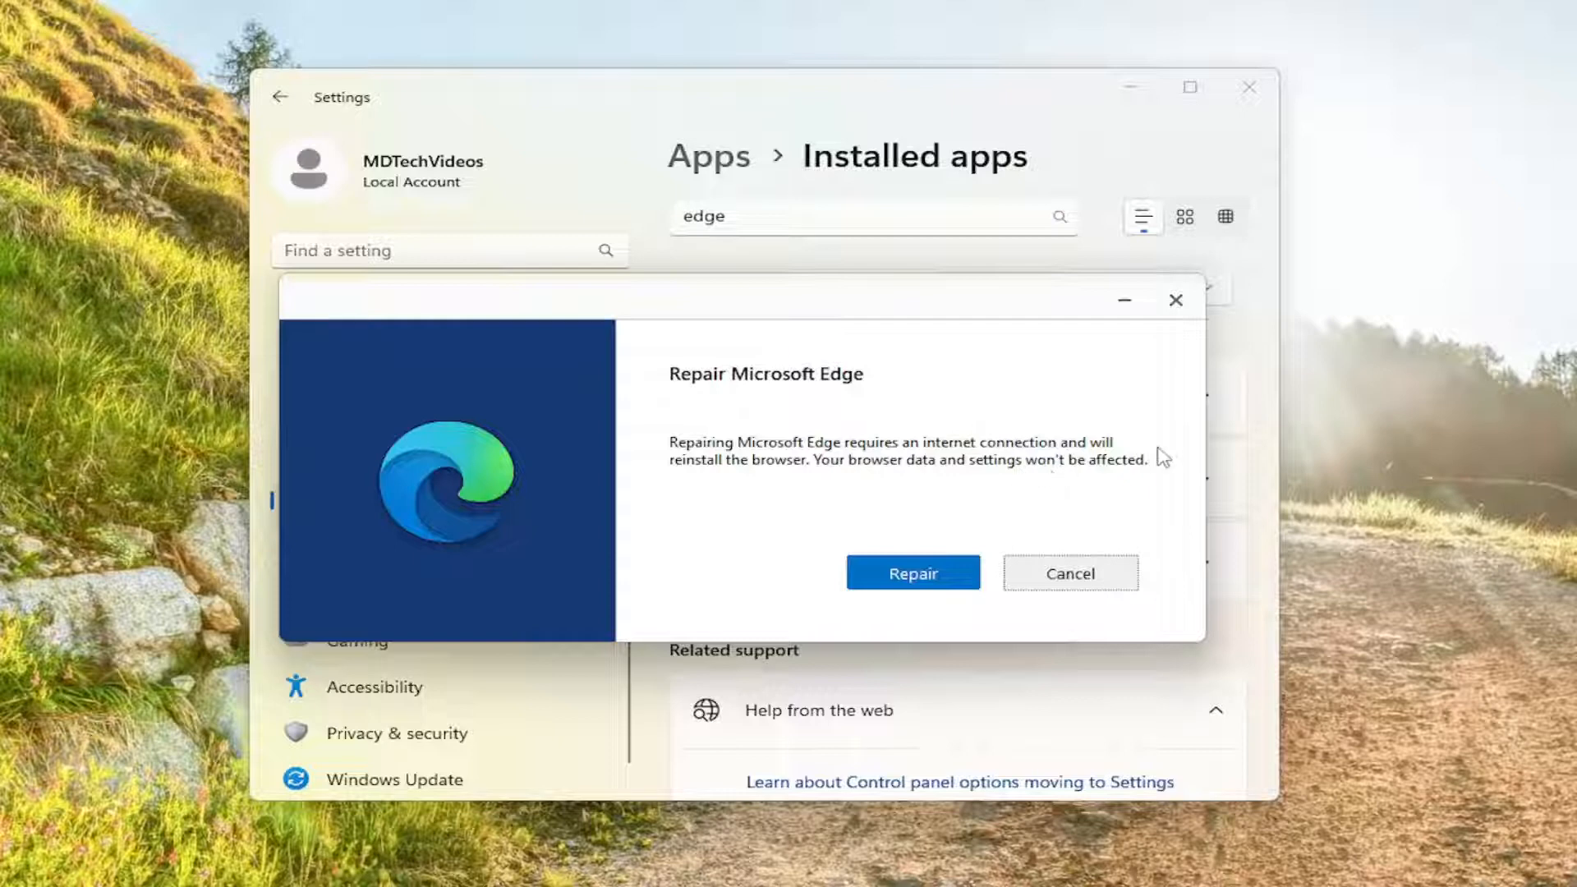
# Run Repair in the Repair Microsoft Edge dialog until Edge reopens.
pyautogui.click(911, 572)
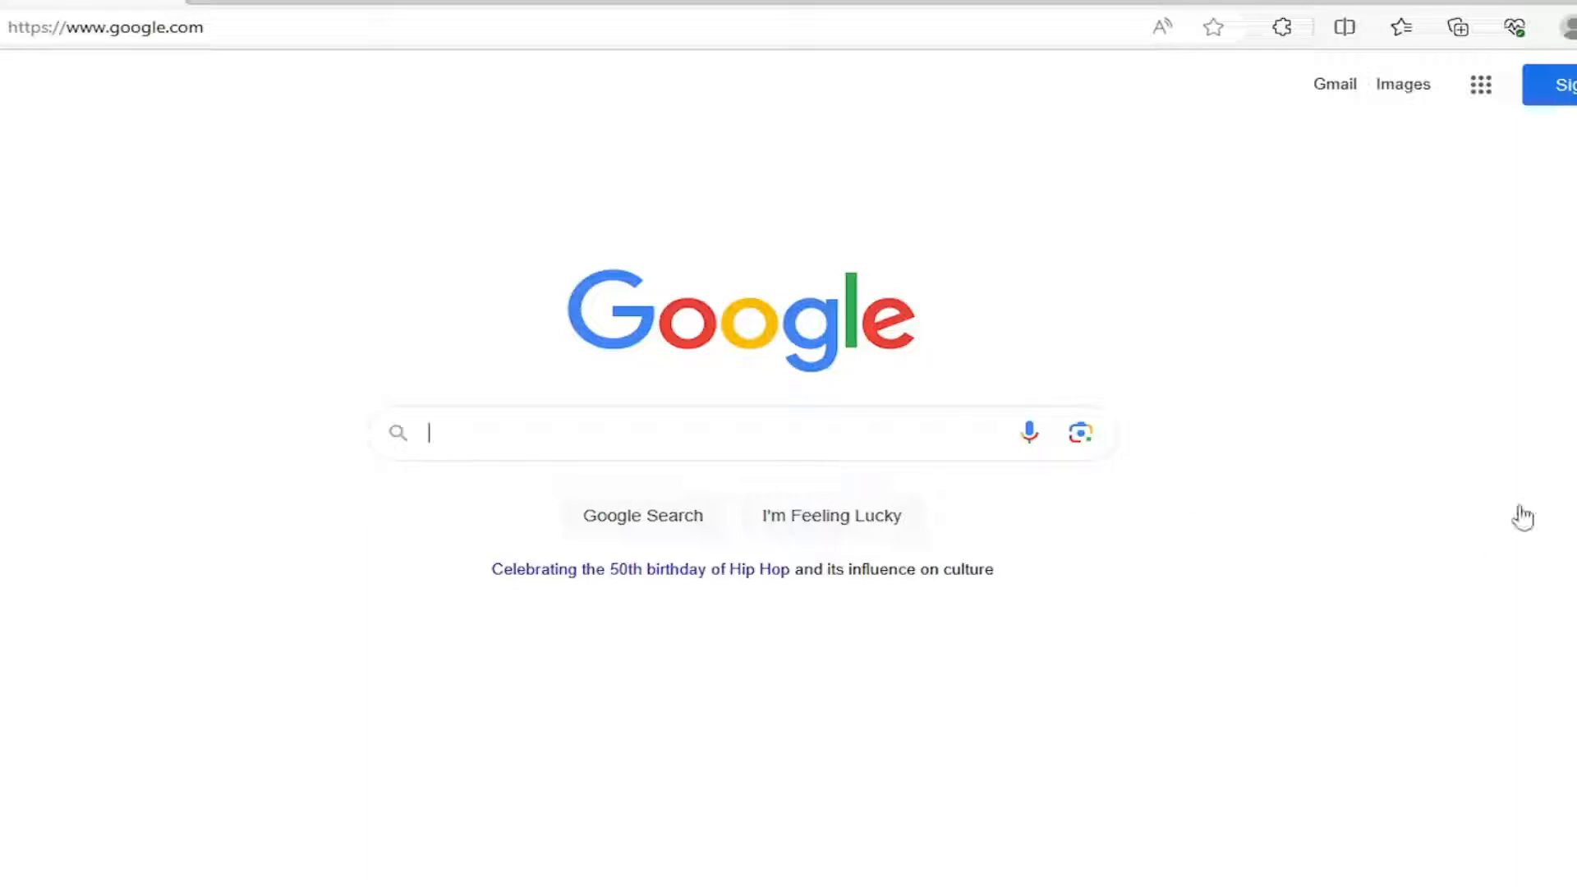
pyautogui.moveTo(270, 515)
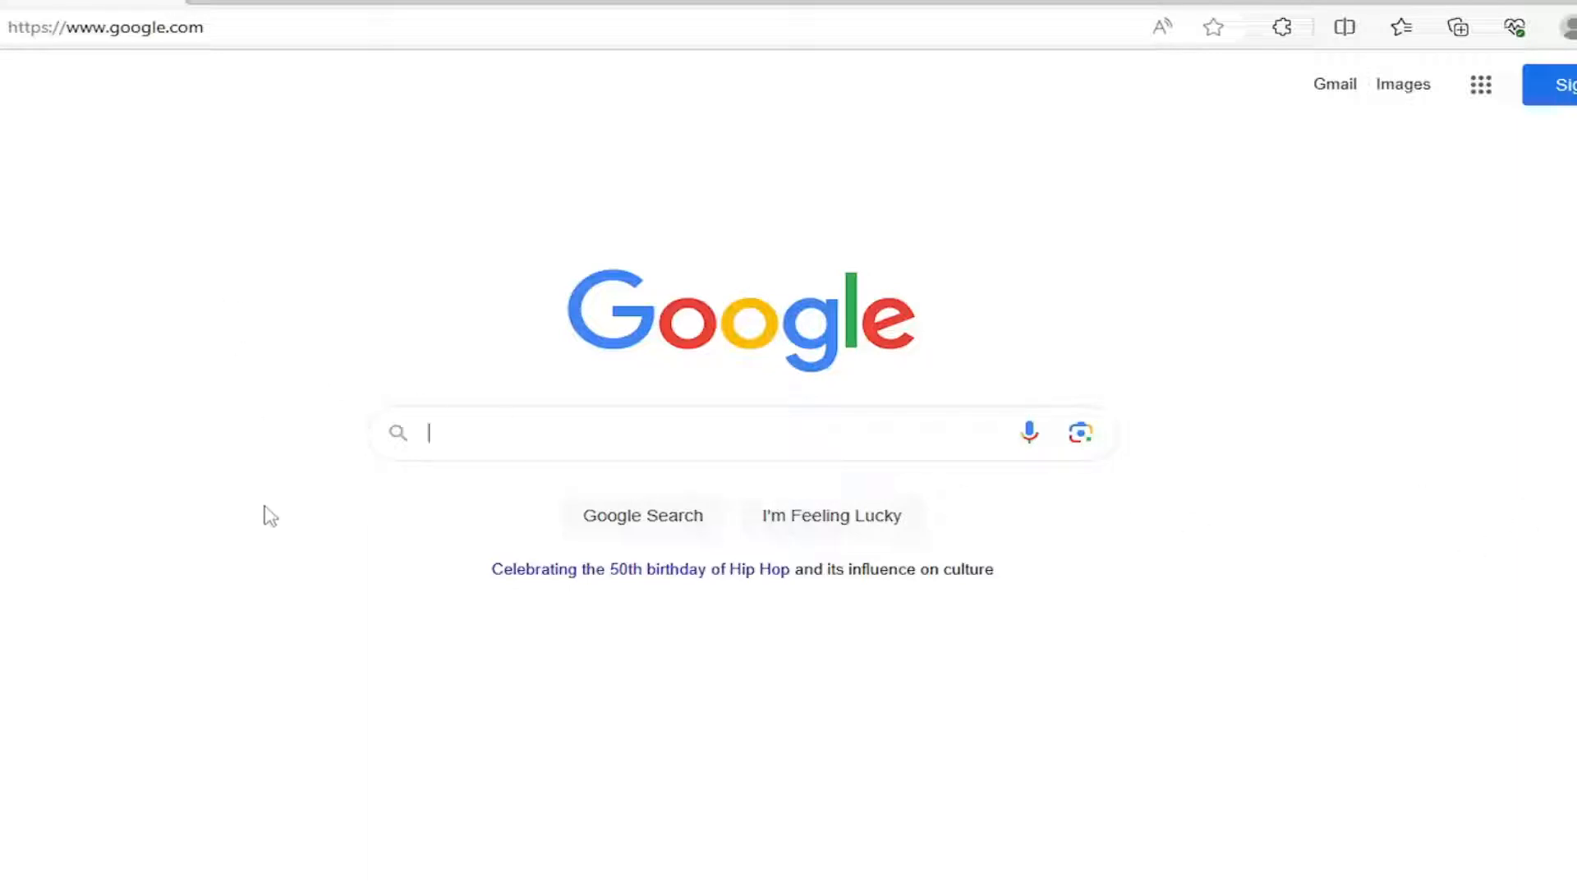